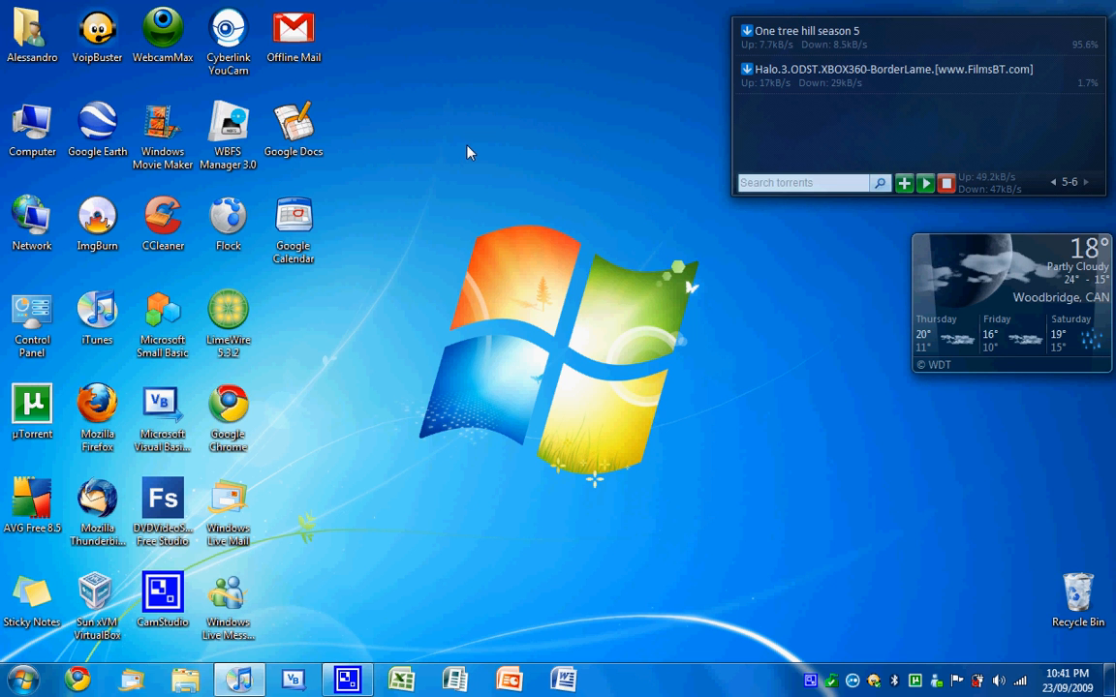
{"action": "mouse_move", "coordinate": [413, 185]}
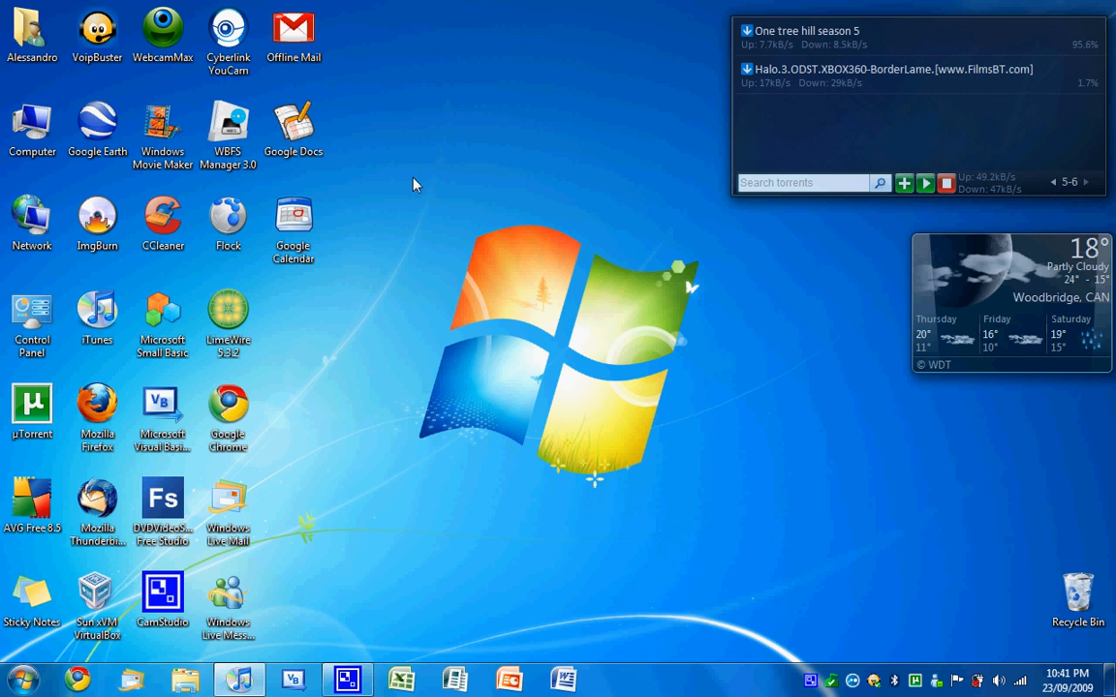
Step: Launch Chrome and go to docs.google.com to show the My Projects (Grade7) folder
{"action": "left_click", "coordinate": [163, 222]}
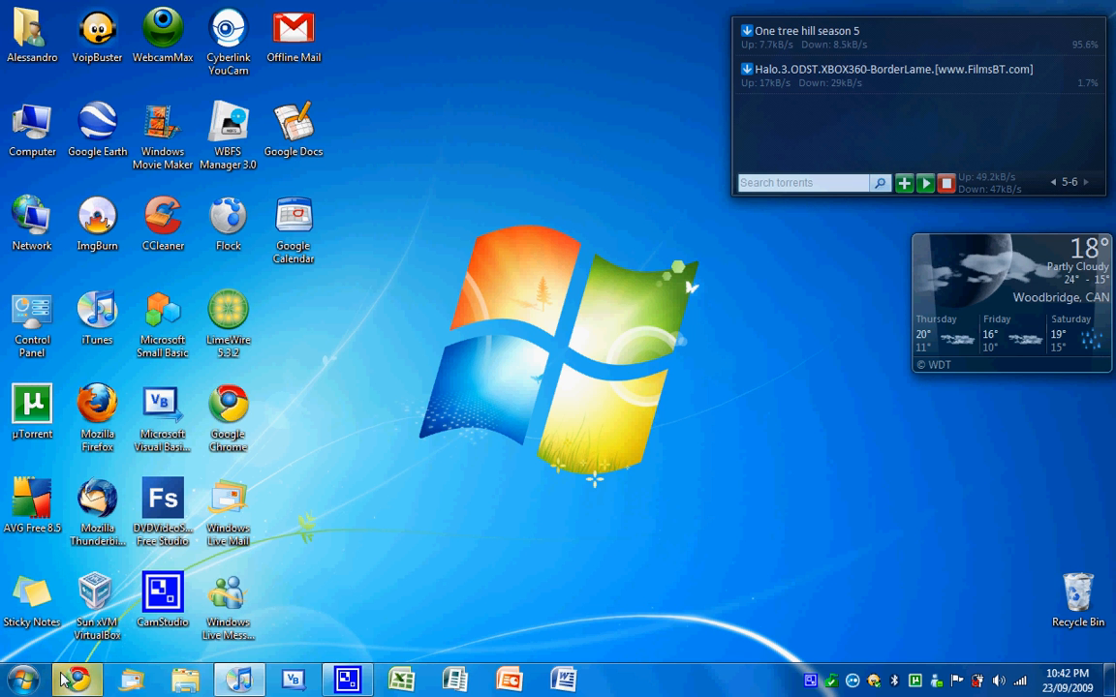
{"action": "left_click", "coordinate": [77, 679]}
{"action": "type", "text": "http://www.google.."}
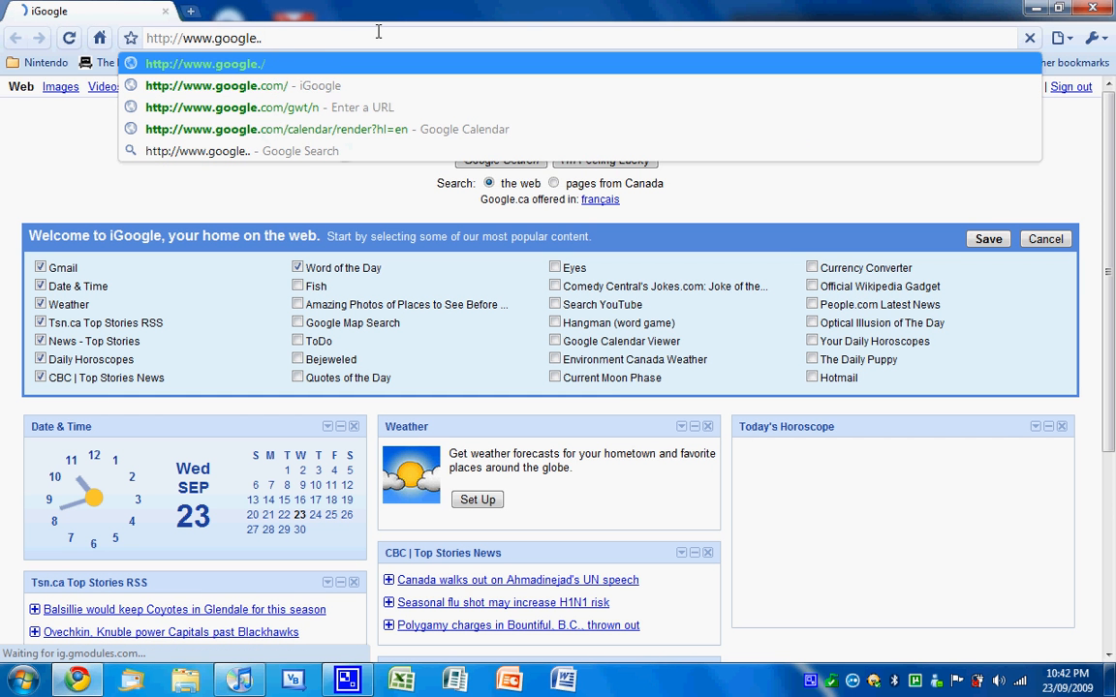
{"action": "type", "text": "om/"}
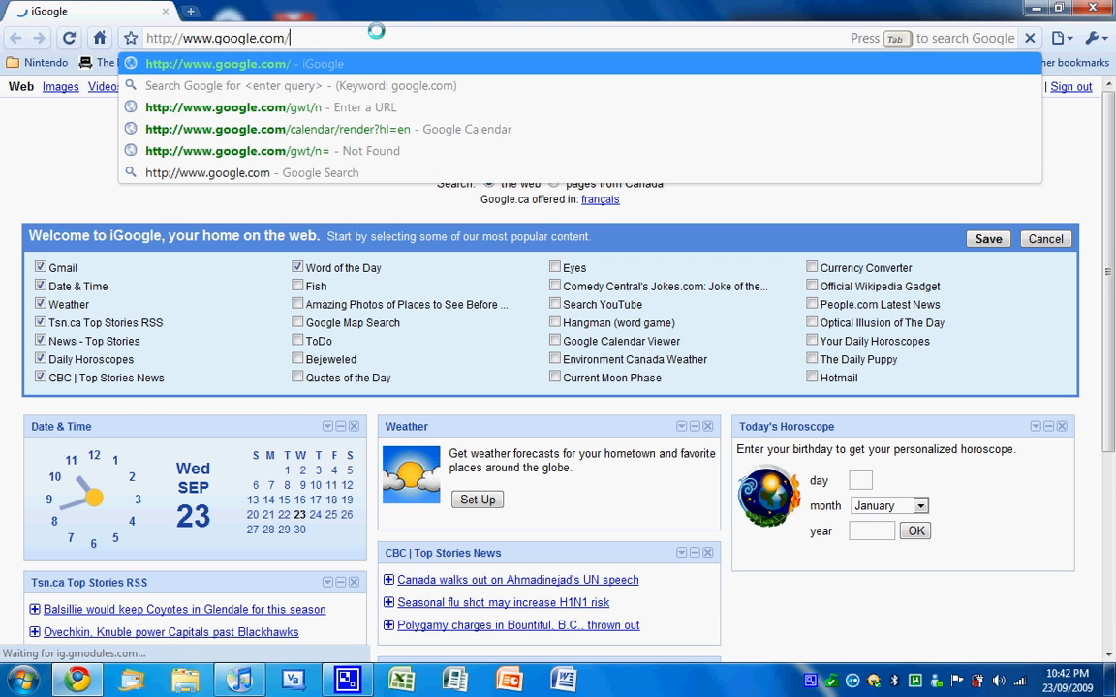
{"action": "type", "text": "docs"}
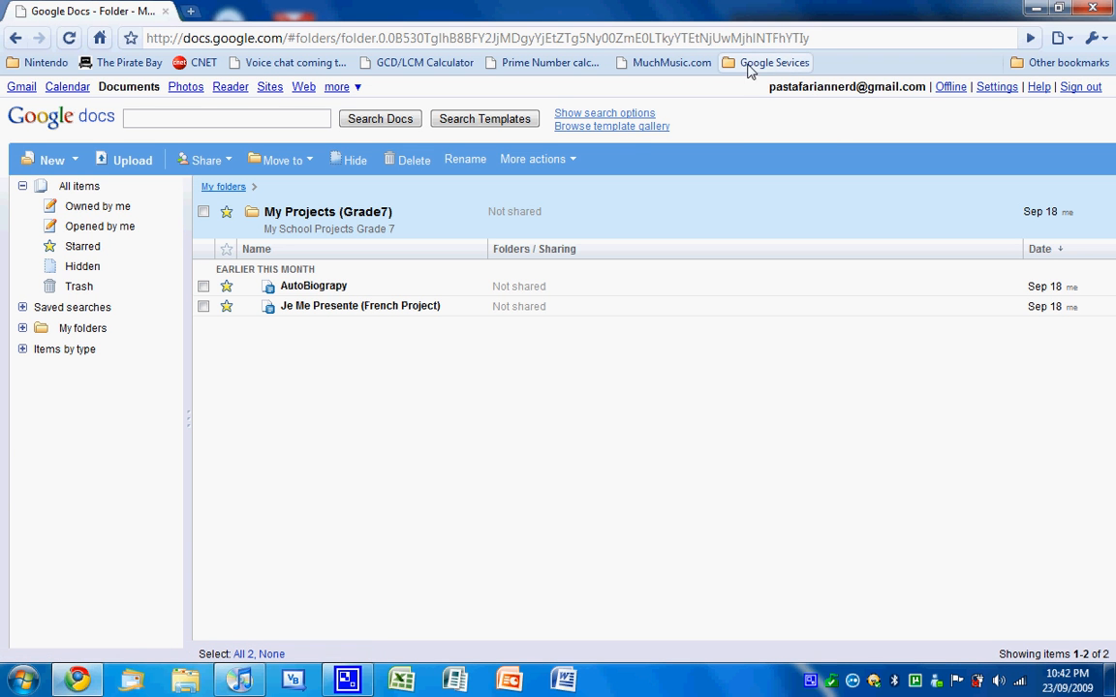
Step: Open a new blank browser tab beside the Google Docs tab
{"action": "left_click", "coordinate": [774, 62]}
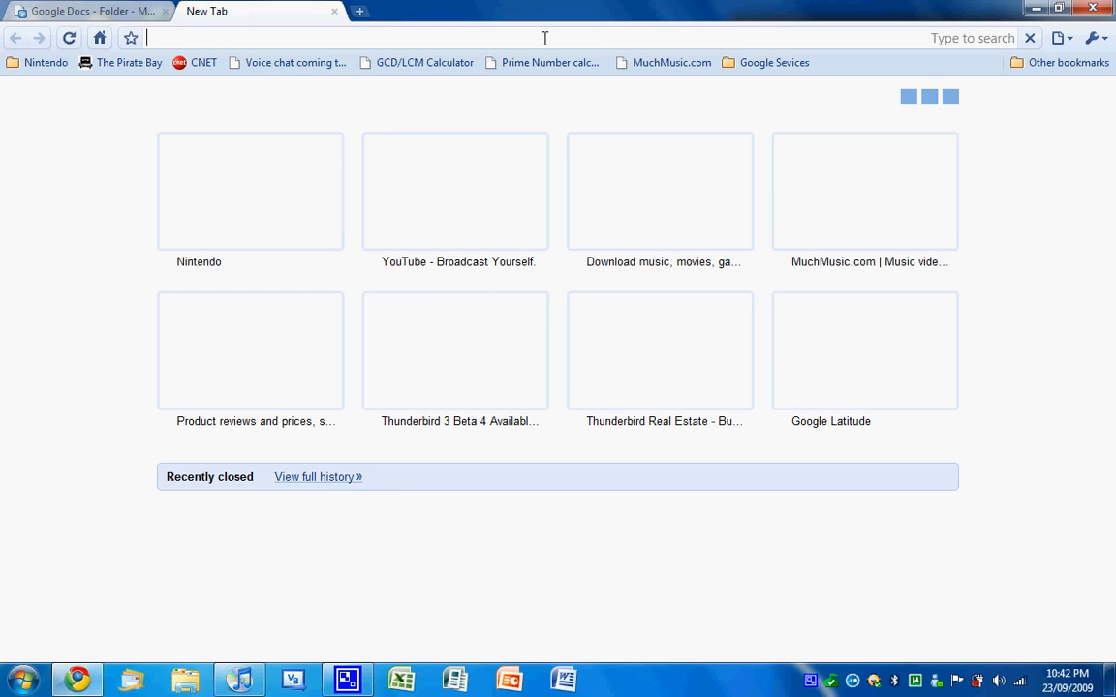
Step: Correct the mistyped address, search Google for 'gears' and reach gears.google.com
{"action": "type", "text": "grears.foofle.com/"}
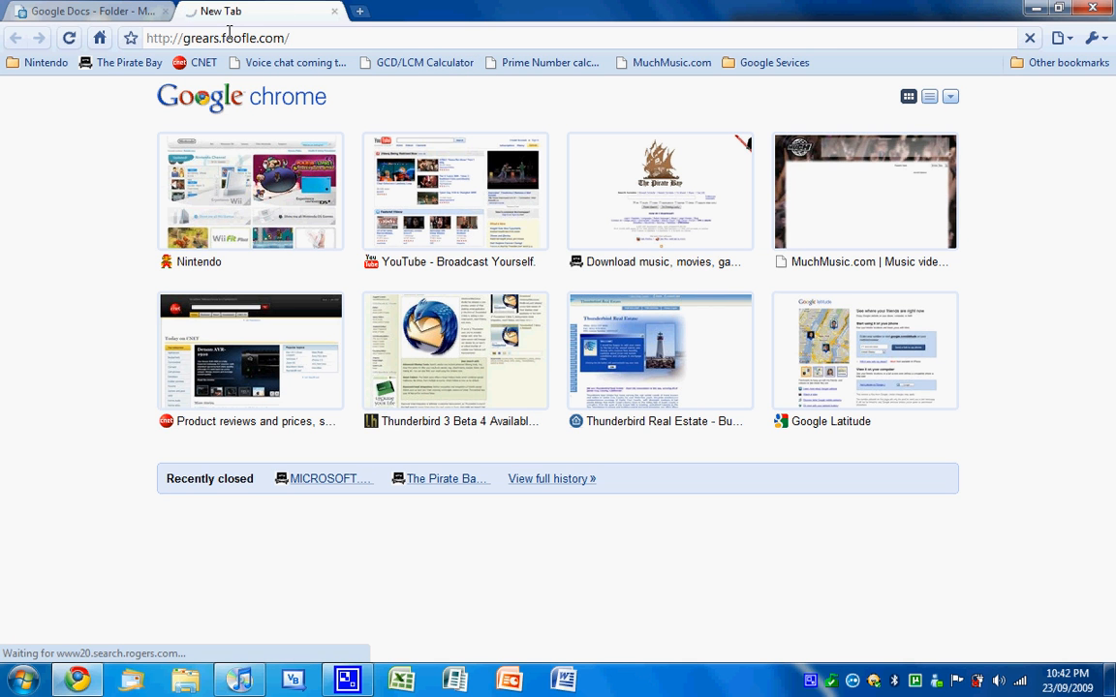
{"action": "left_click", "coordinate": [223, 38]}
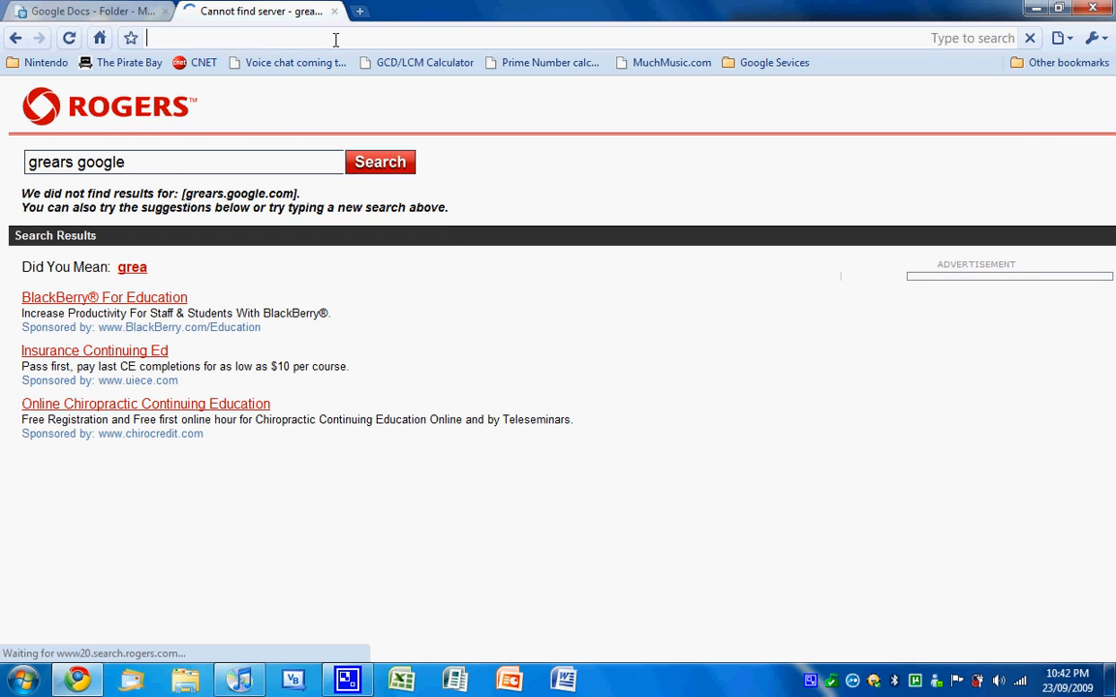
{"action": "type", "text": "google.com/"}
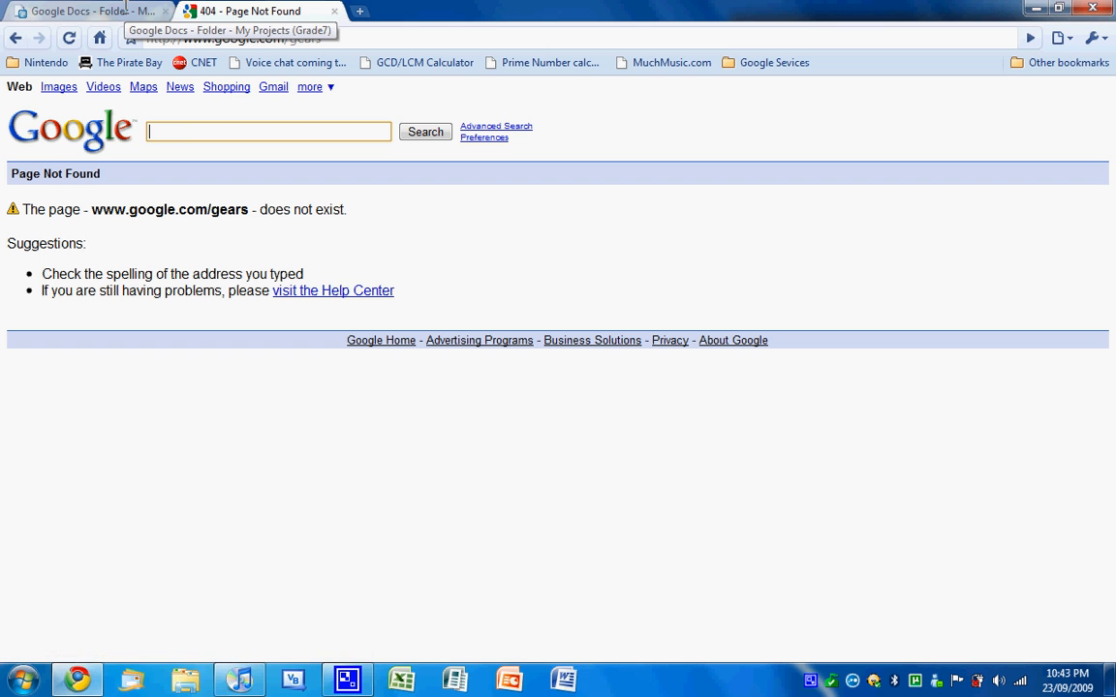
{"action": "type", "text": "gears"}
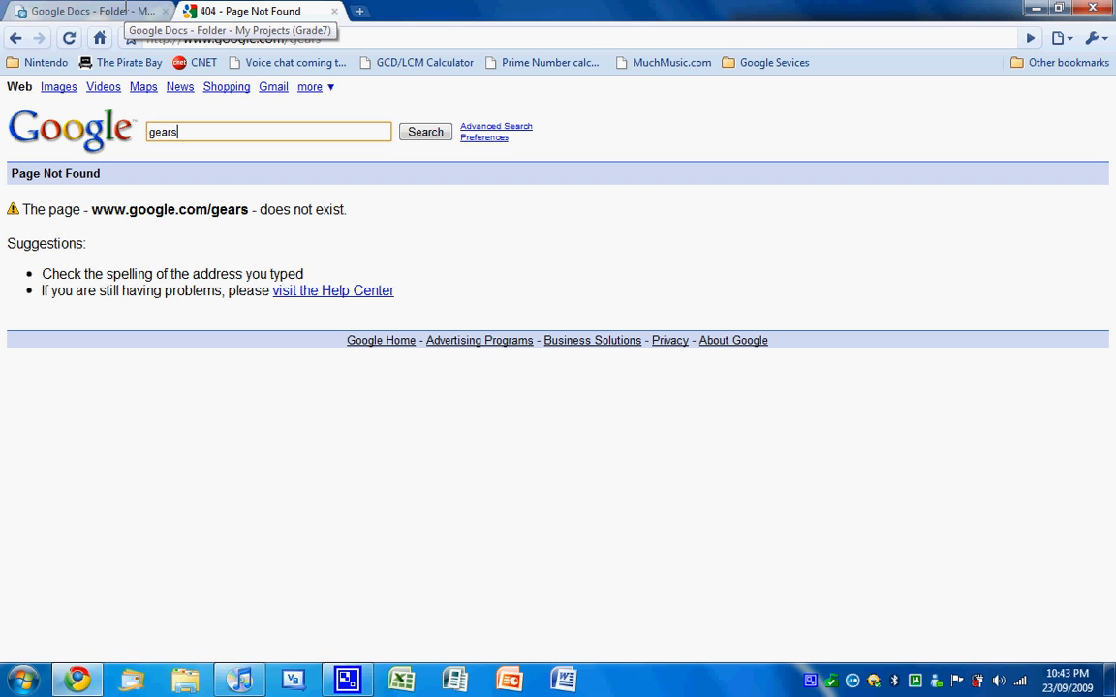
{"action": "left_click", "coordinate": [425, 131]}
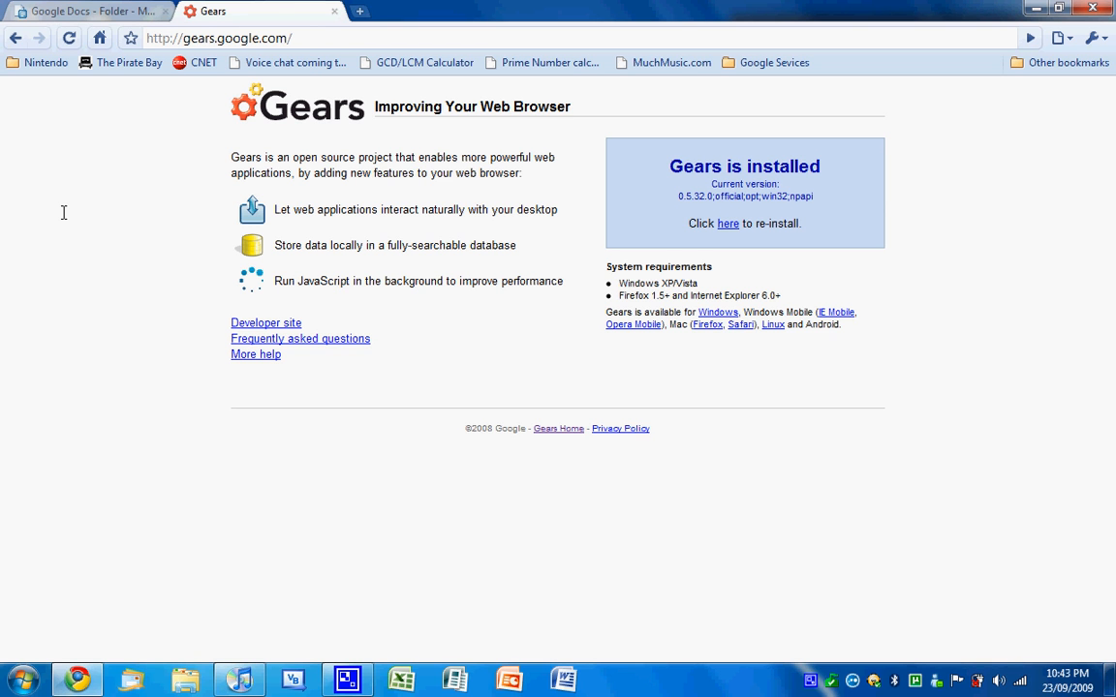
{"action": "mouse_move", "coordinate": [730, 133]}
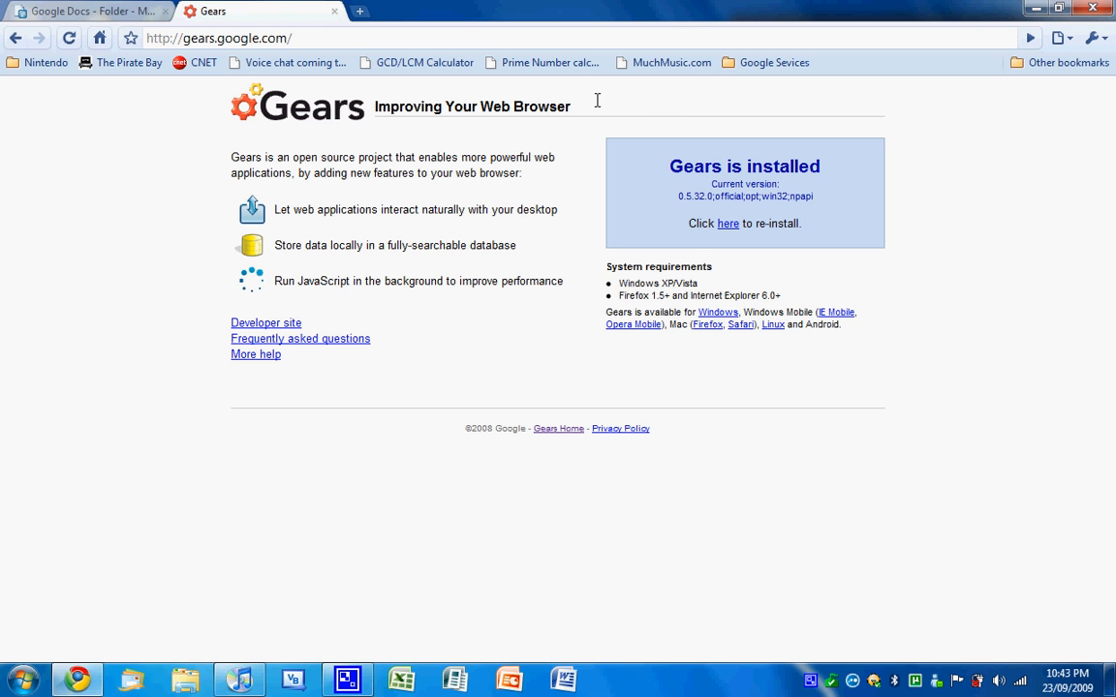
{"action": "mouse_move", "coordinate": [732, 109]}
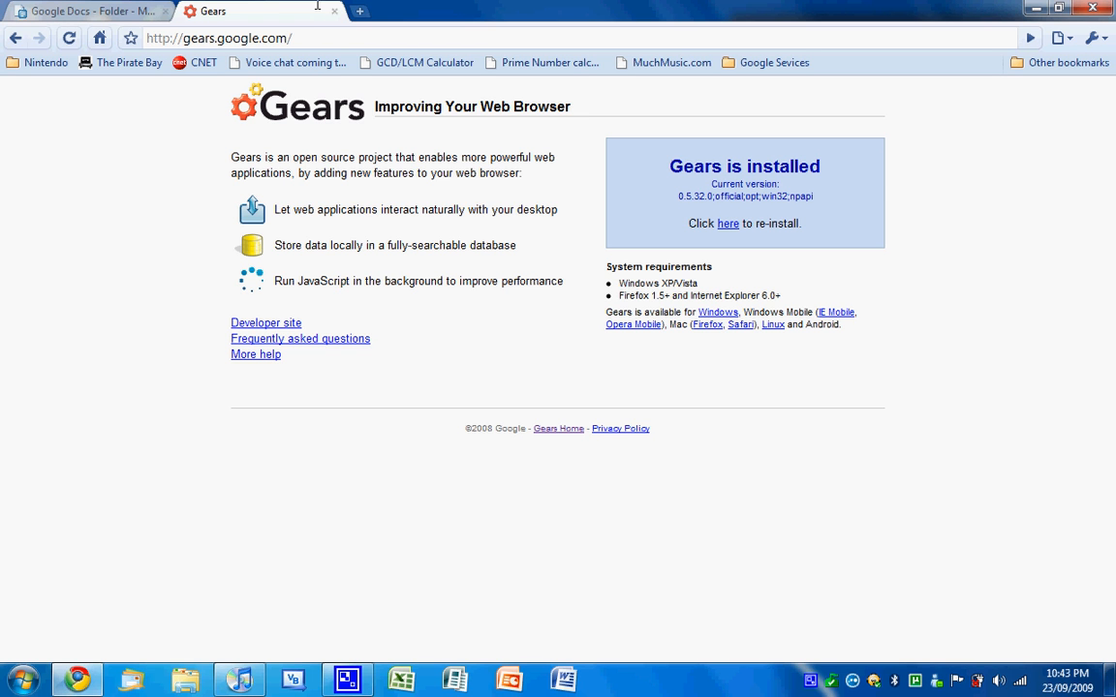
{"action": "mouse_move", "coordinate": [482, 29]}
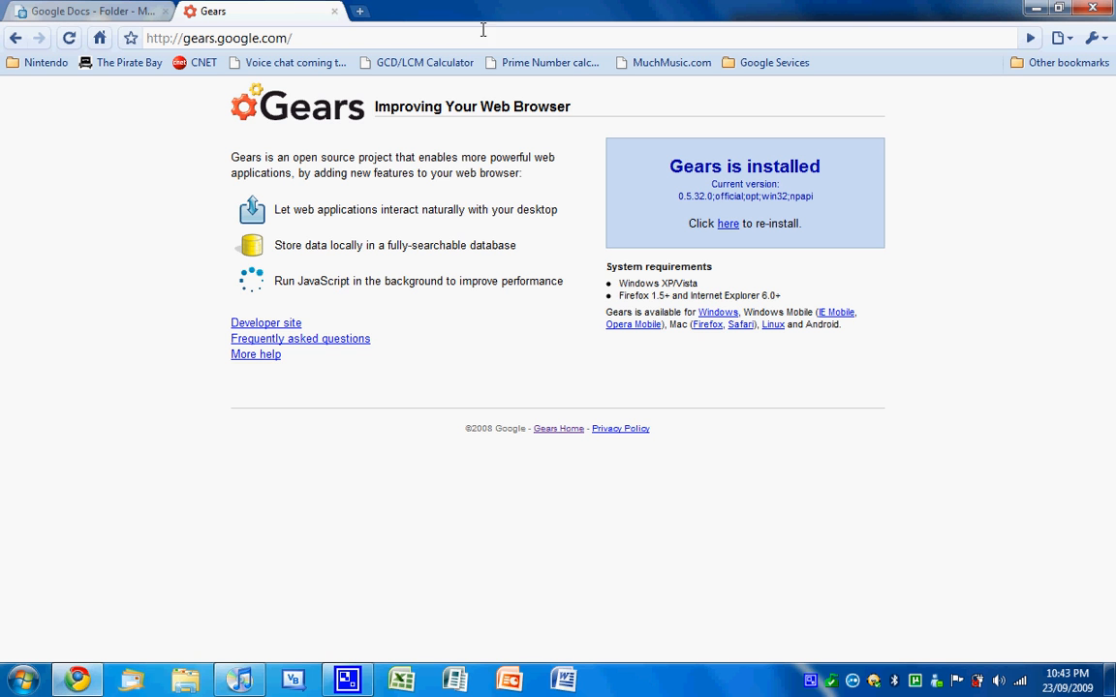
Step: Close the Gears tab to return to the Google Docs folder page
{"action": "left_click", "coordinate": [88, 11]}
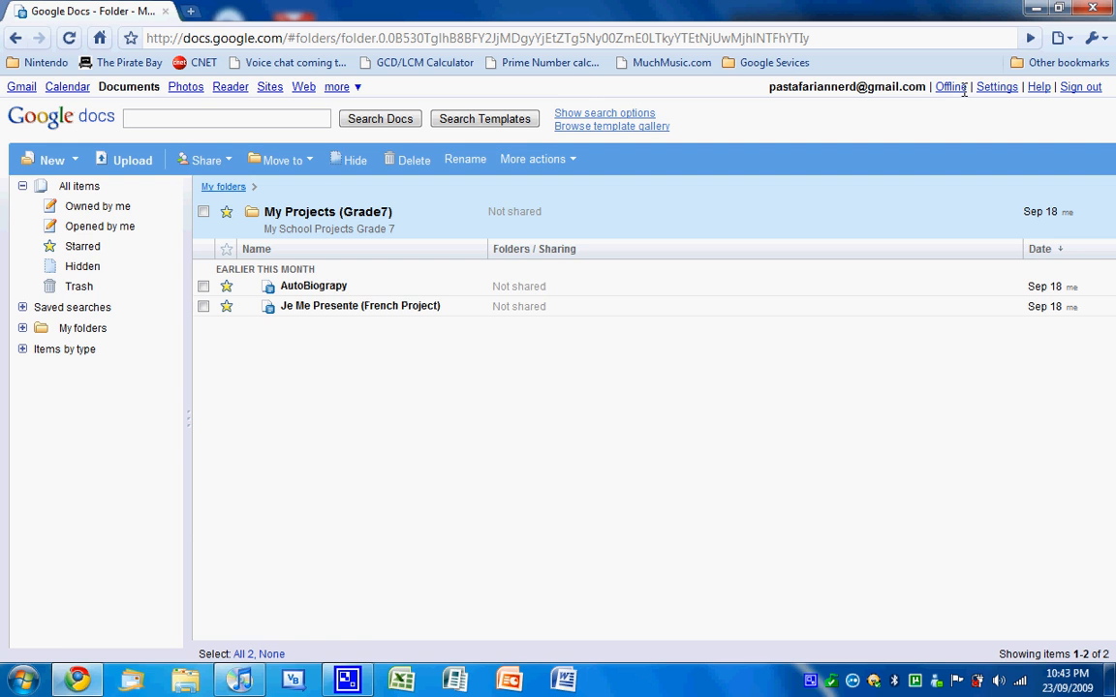
Step: Enable Docs offline access via Gears with Desktop and Start menu shortcuts
{"action": "left_click", "coordinate": [950, 86]}
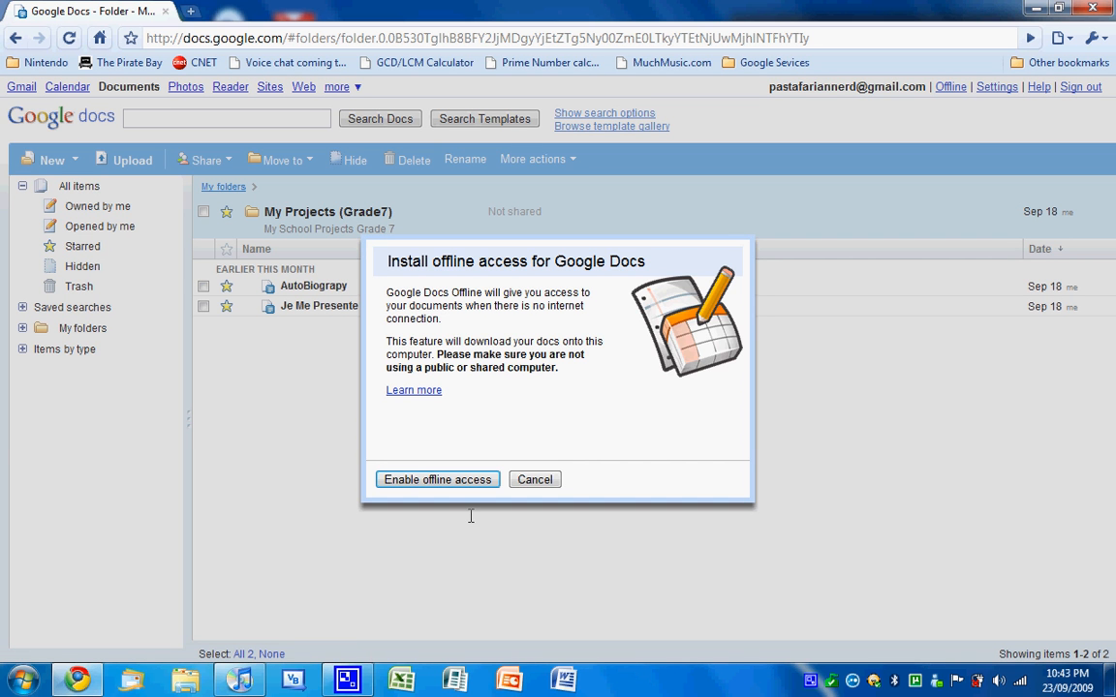
{"action": "left_click", "coordinate": [437, 479]}
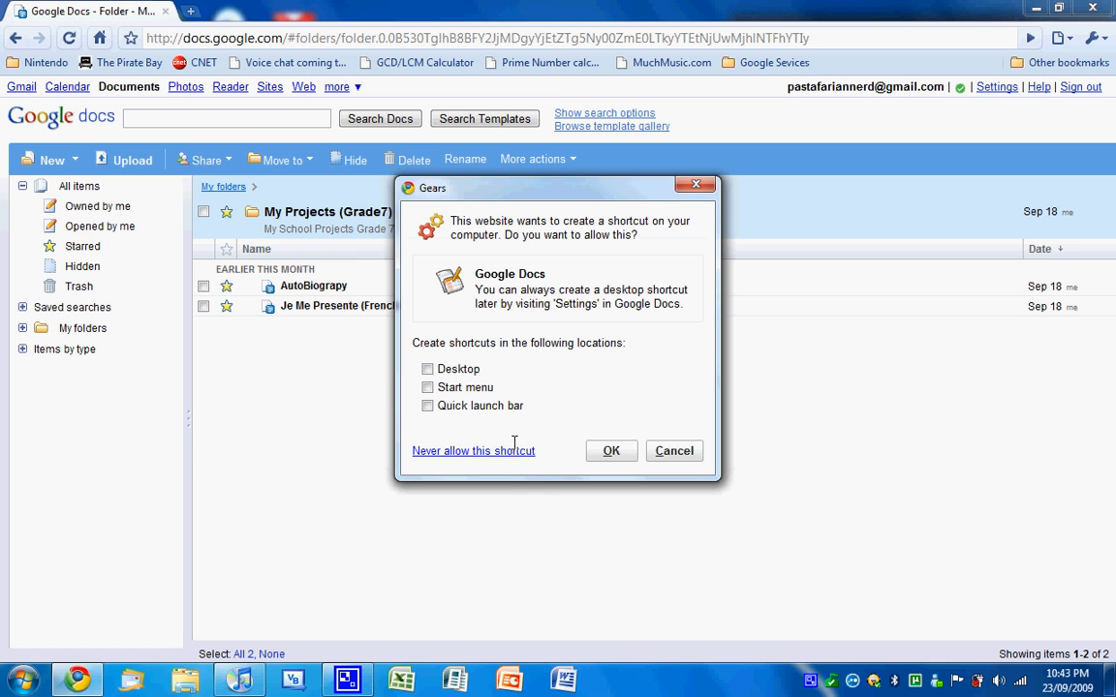
{"action": "left_click", "coordinate": [427, 369]}
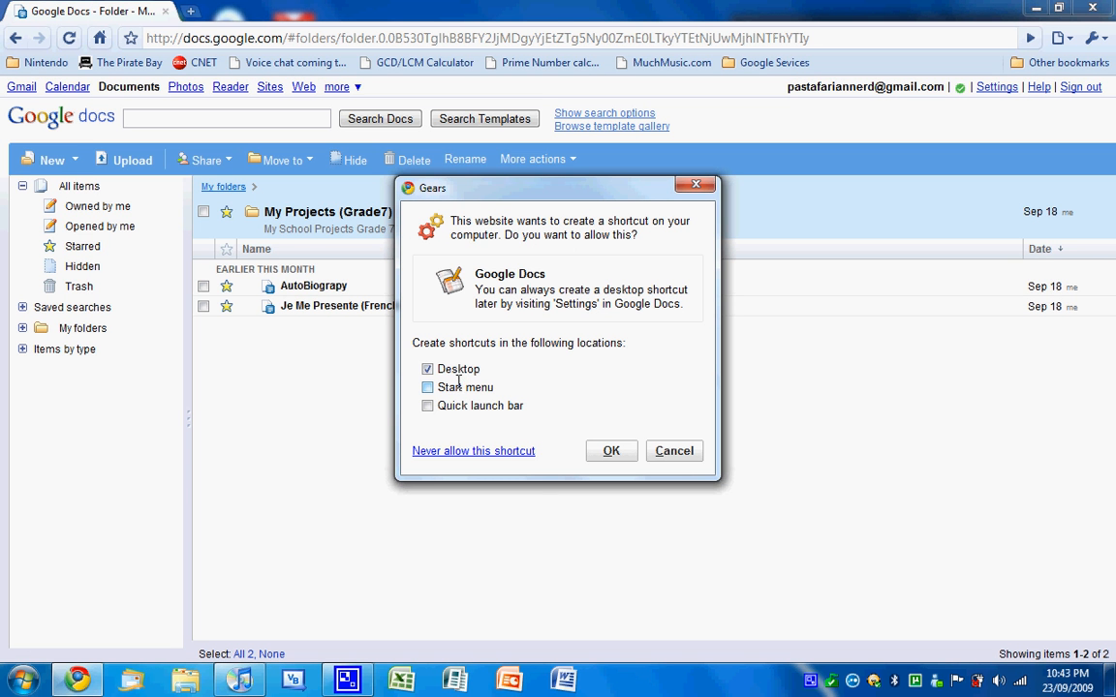
{"action": "left_click", "coordinate": [427, 387]}
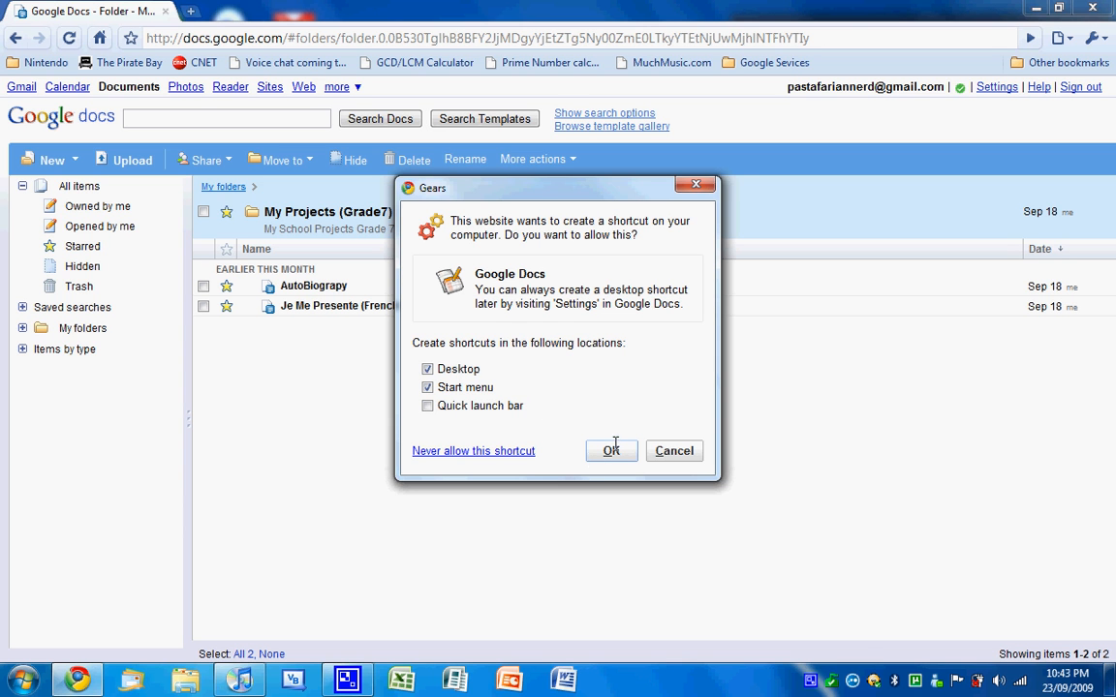
{"action": "mouse_move", "coordinate": [535, 388]}
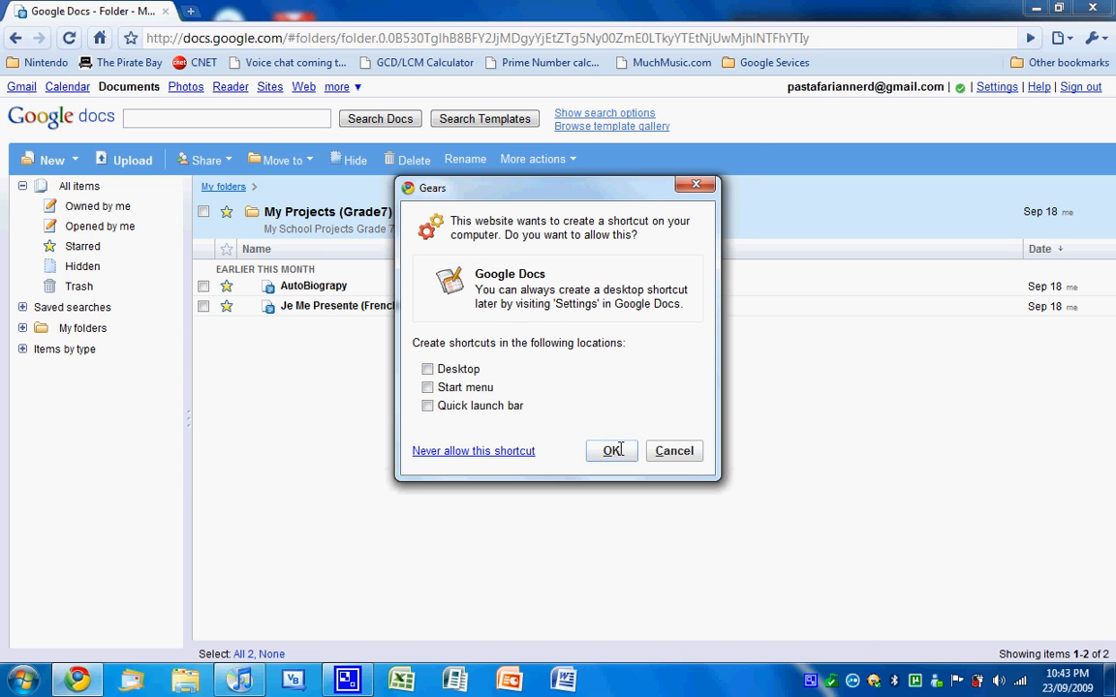
{"action": "left_click", "coordinate": [611, 451]}
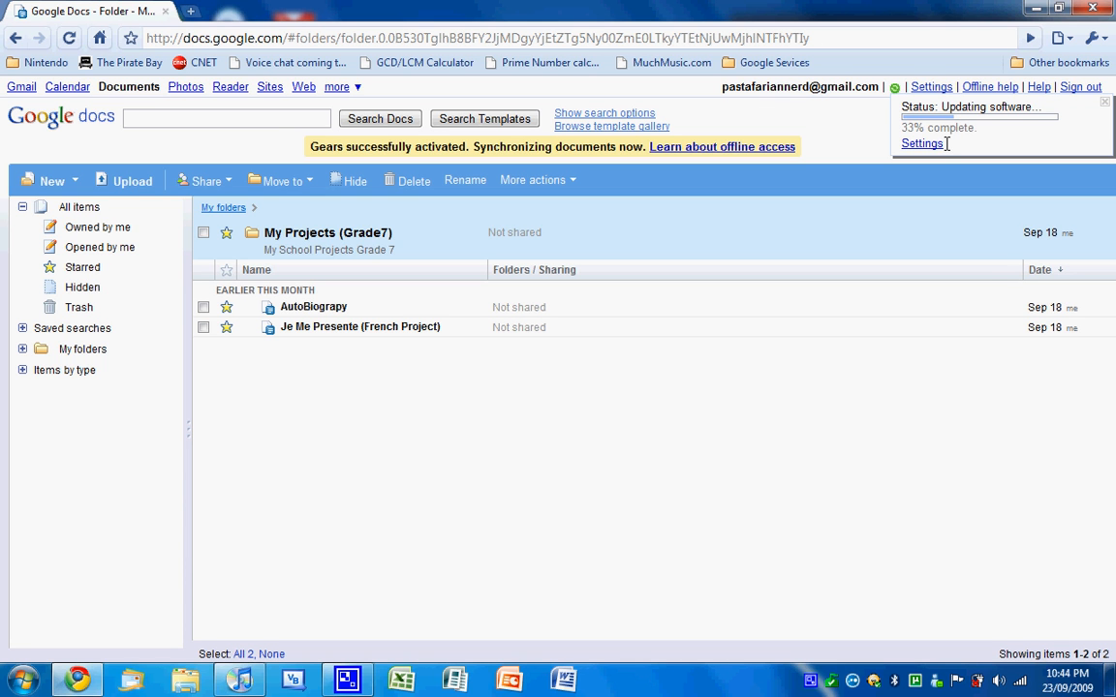
{"action": "left_click", "coordinate": [921, 143]}
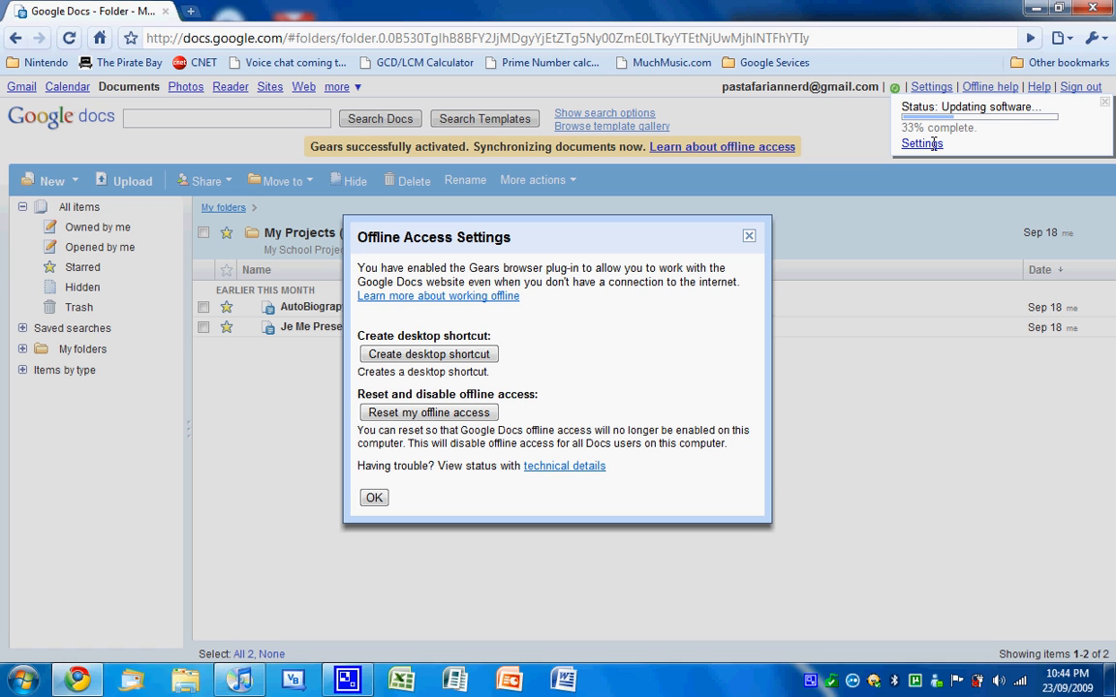
{"action": "mouse_move", "coordinate": [626, 317]}
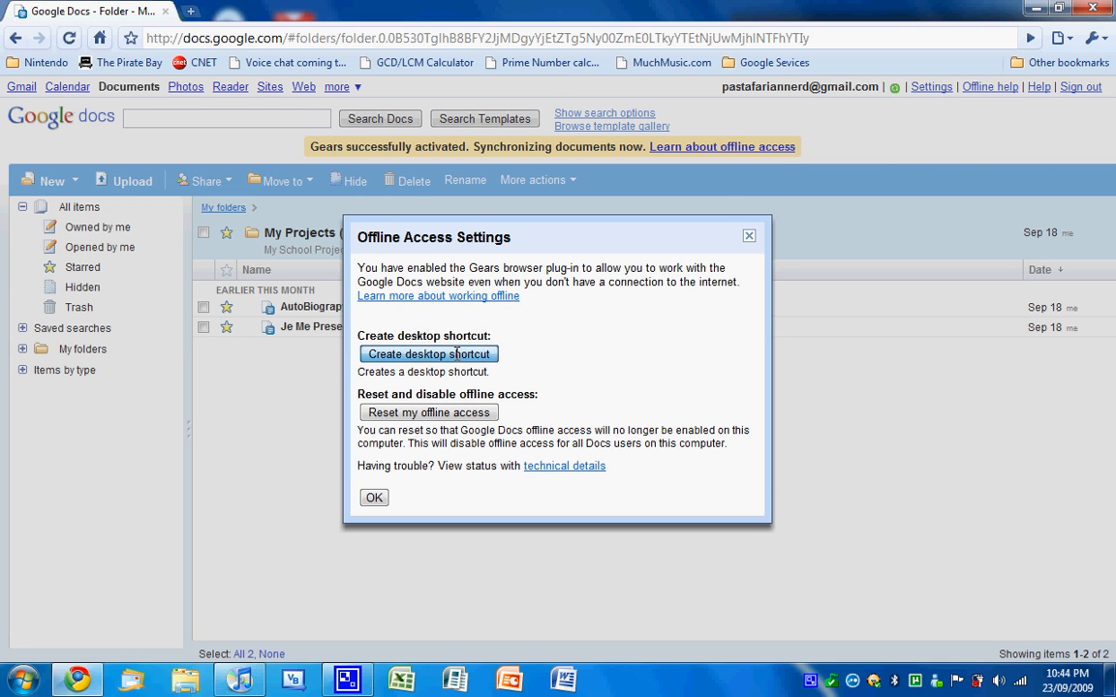
{"action": "left_click", "coordinate": [428, 354]}
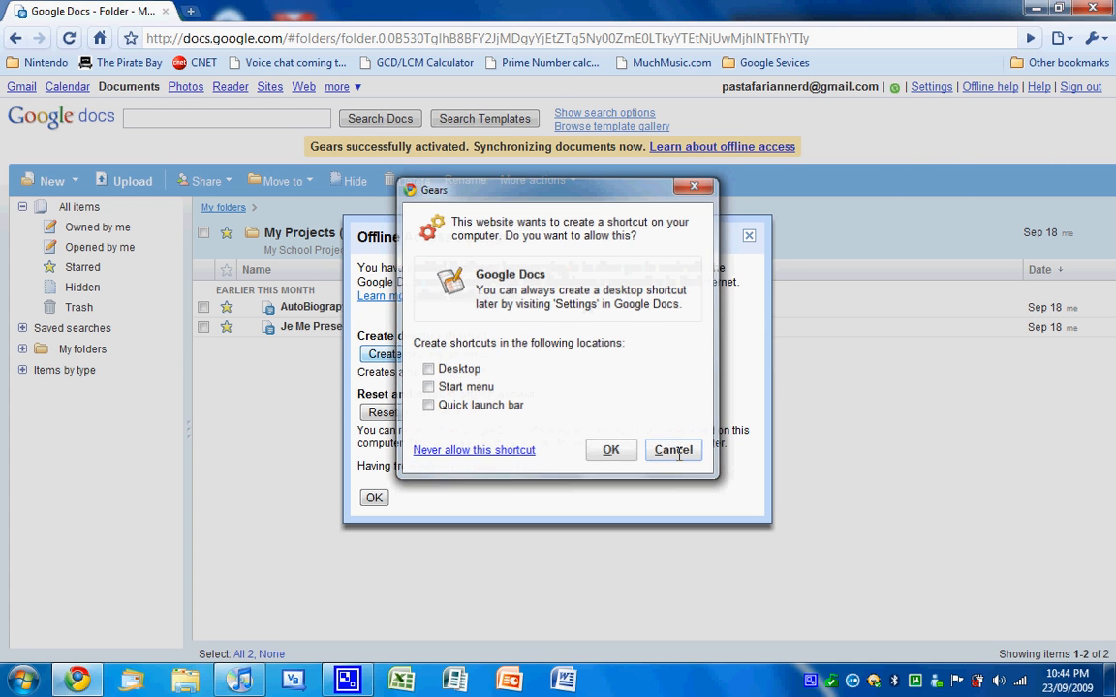
{"action": "left_click", "coordinate": [673, 450]}
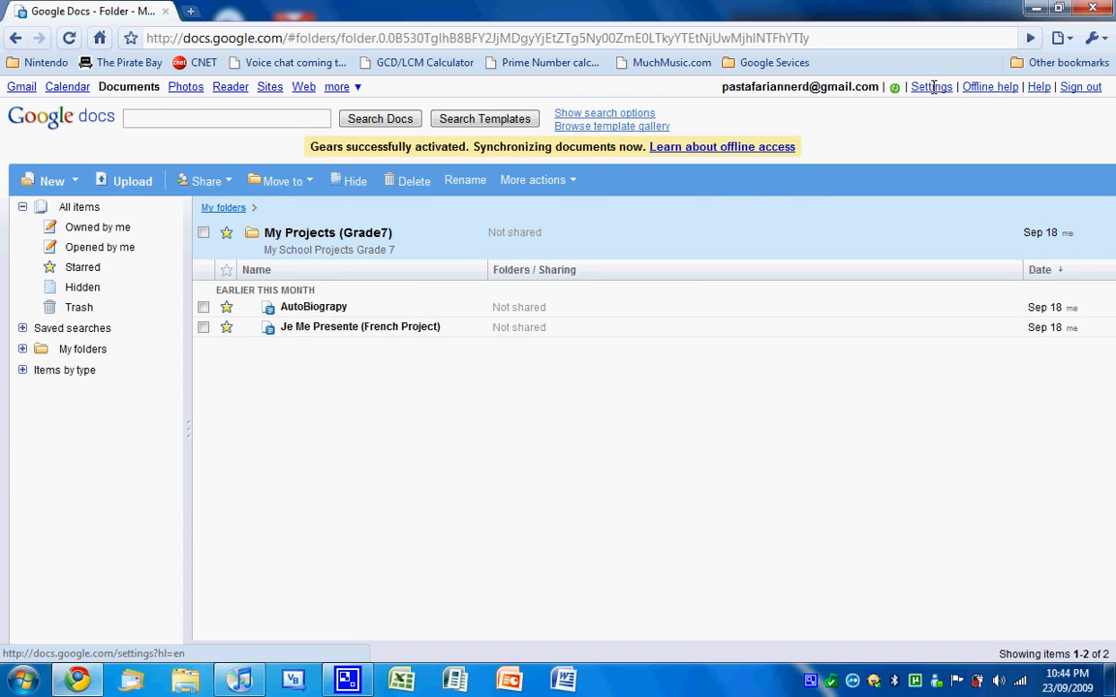
Step: Restore the Chrome window and close it, then relaunch Docs from the desktop
{"action": "left_click", "coordinate": [930, 86]}
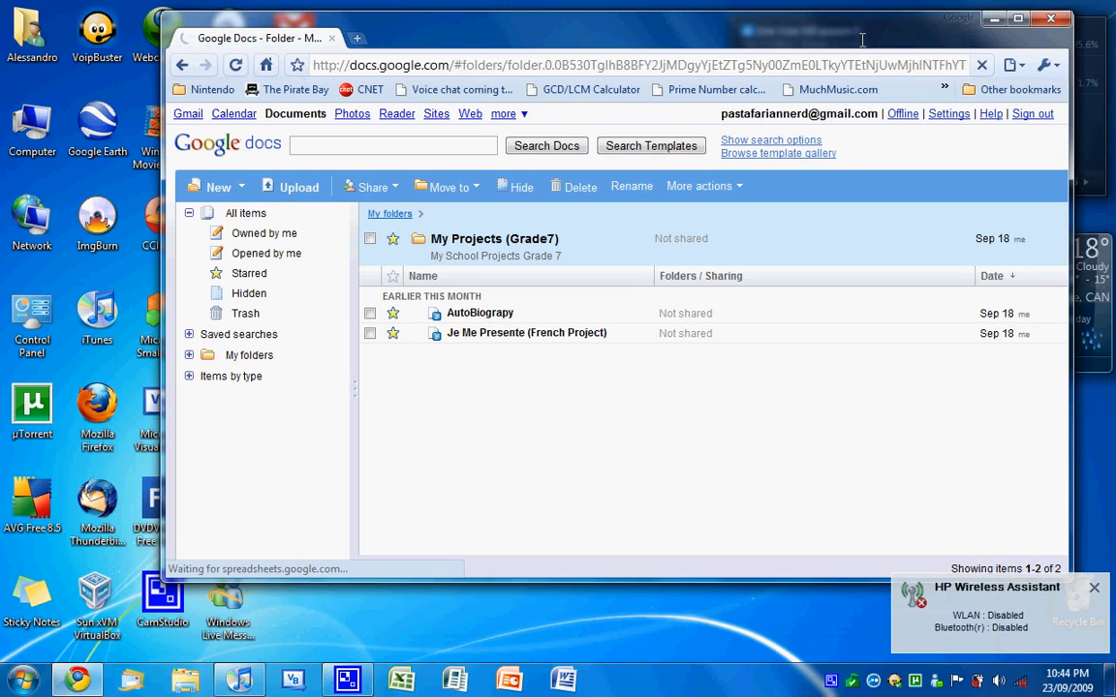
{"action": "left_click", "coordinate": [1095, 588]}
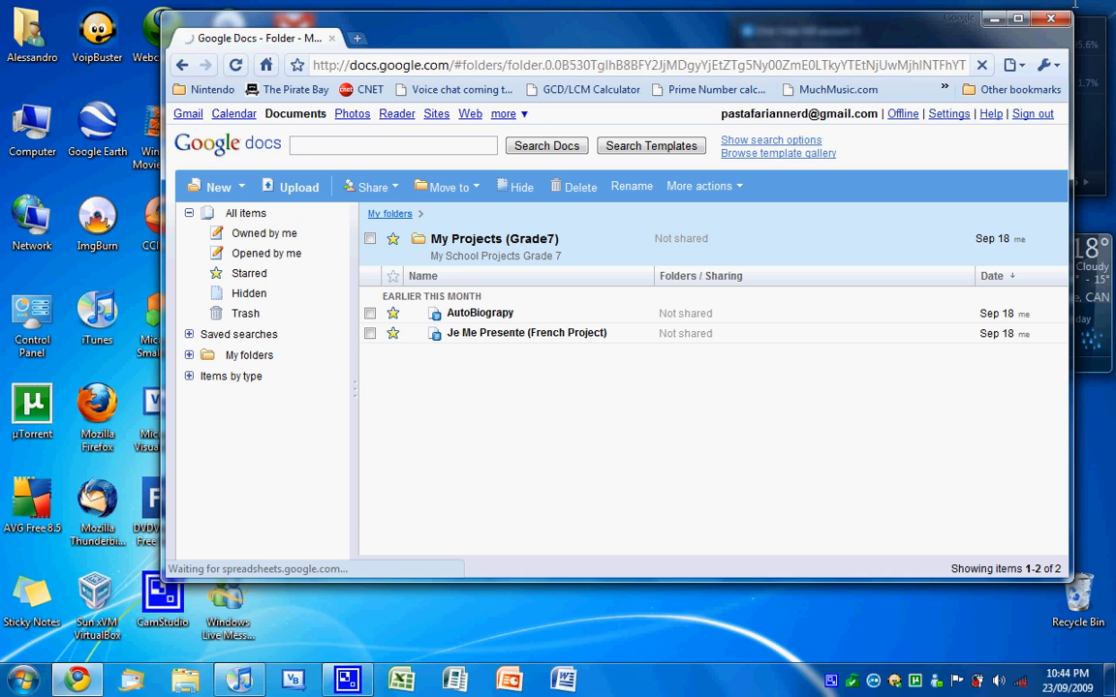
{"action": "left_click", "coordinate": [1018, 18]}
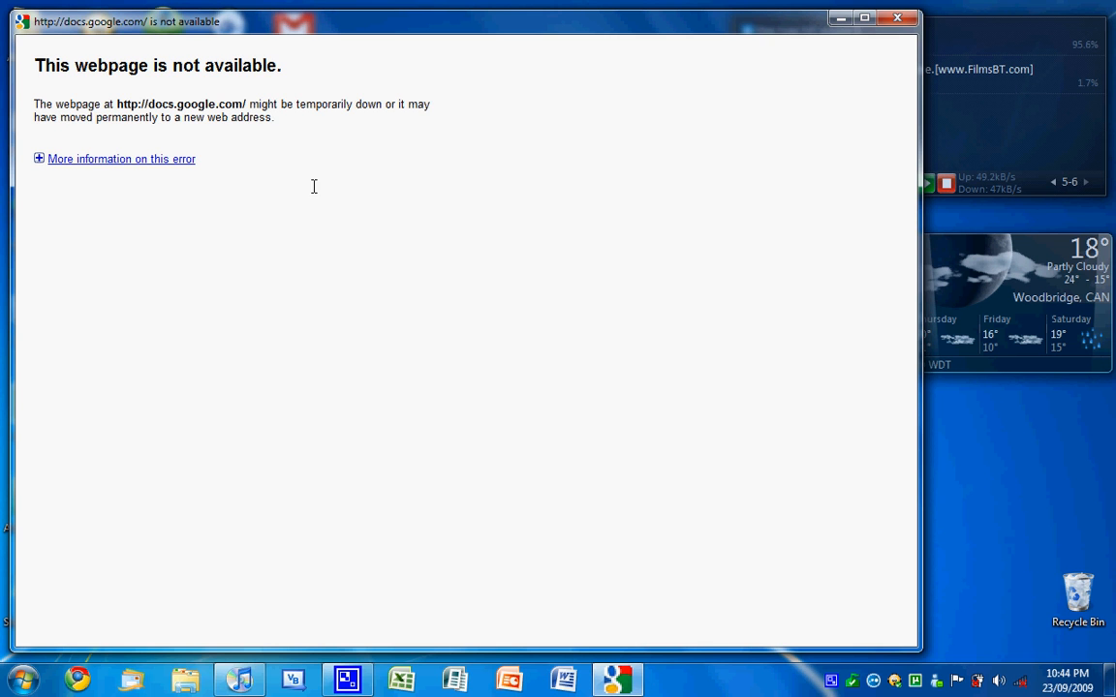
{"action": "left_click", "coordinate": [896, 18]}
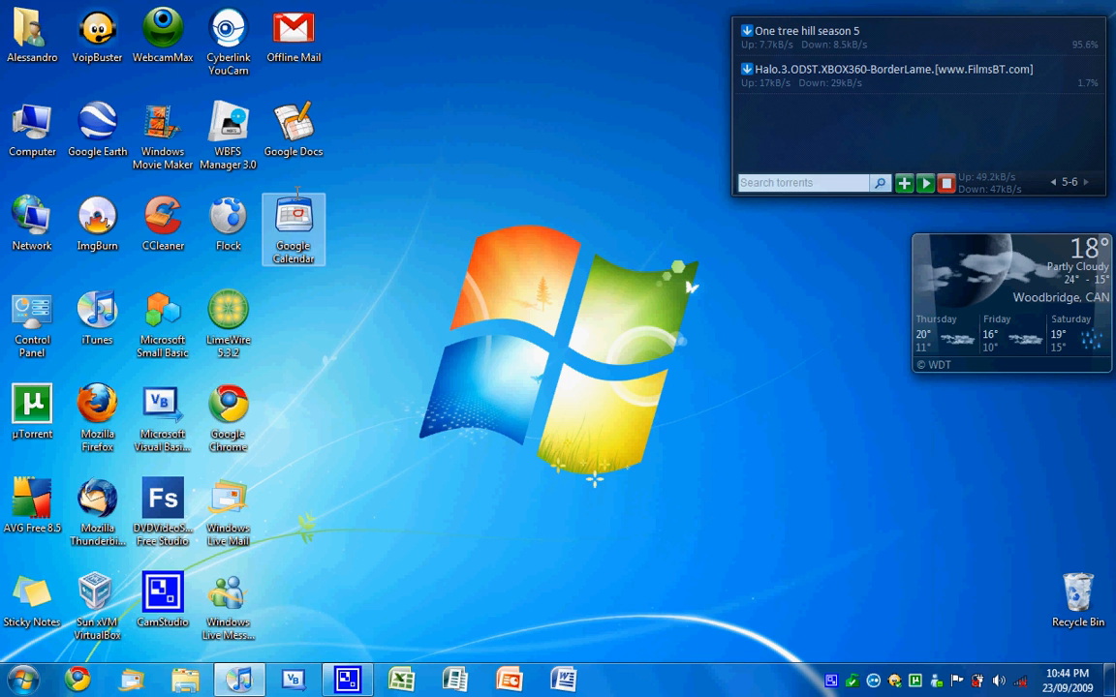
{"action": "double_click", "coordinate": [292, 230]}
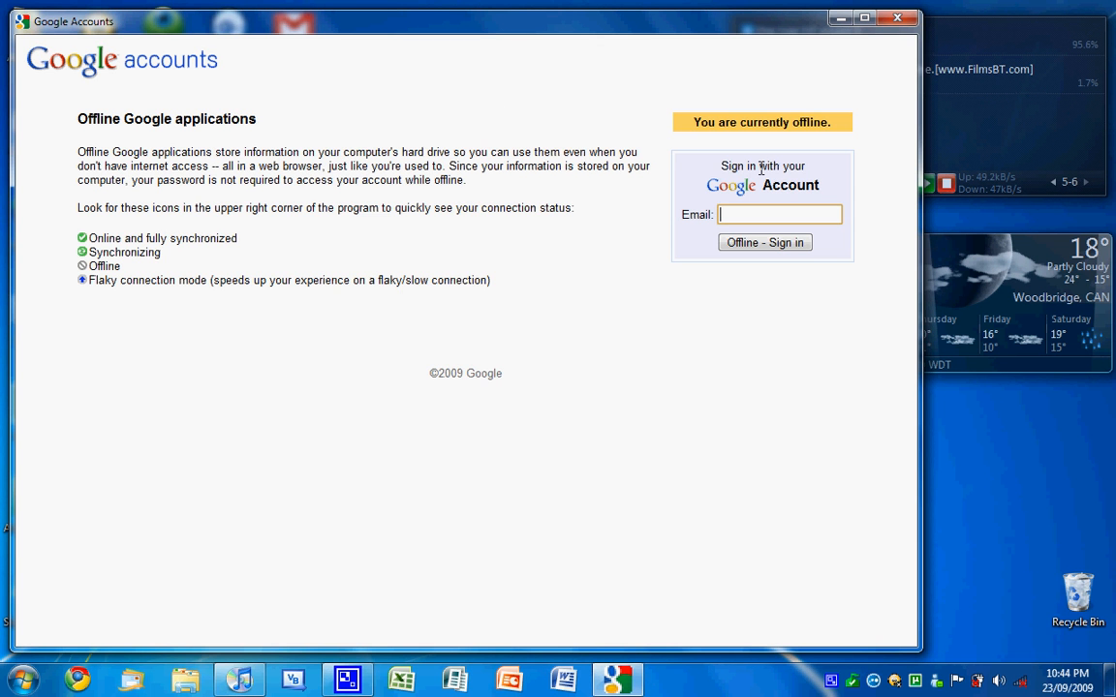
{"action": "type", "text": "aba"}
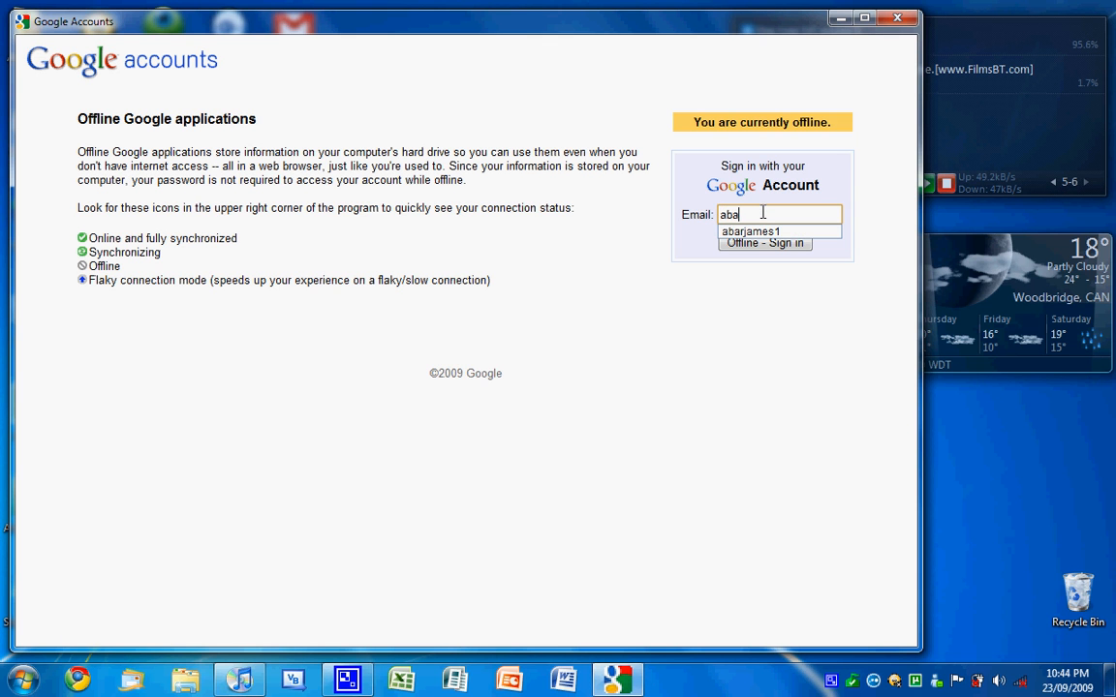
{"action": "left_click", "coordinate": [751, 230]}
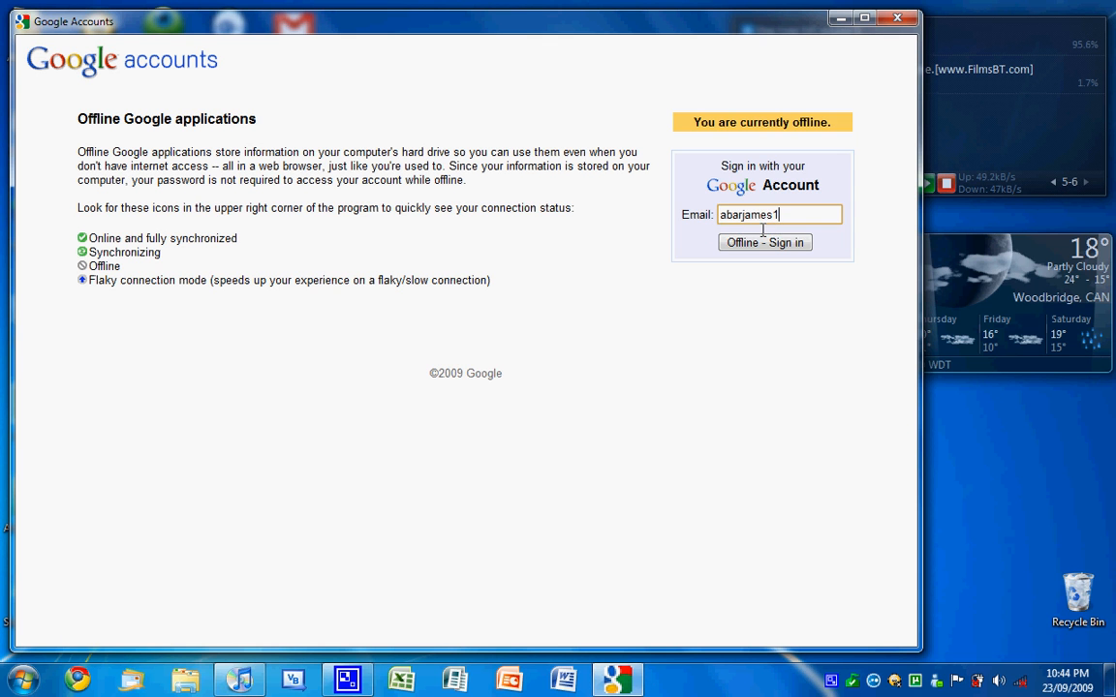
{"action": "left_click", "coordinate": [763, 242]}
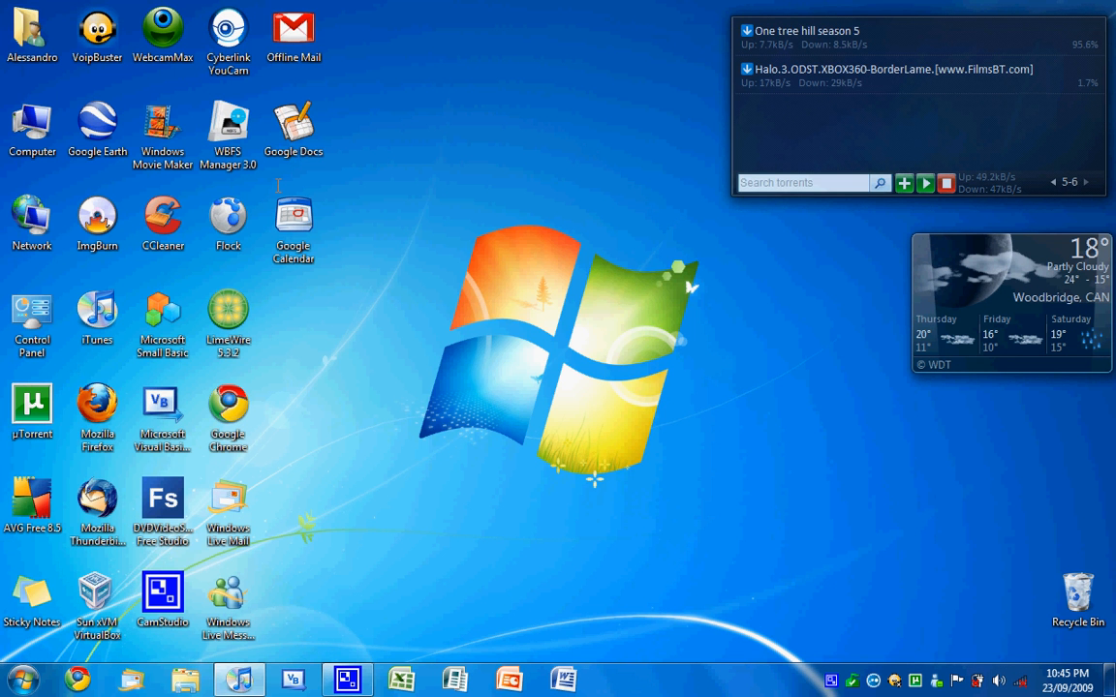
{"action": "double_click", "coordinate": [294, 126]}
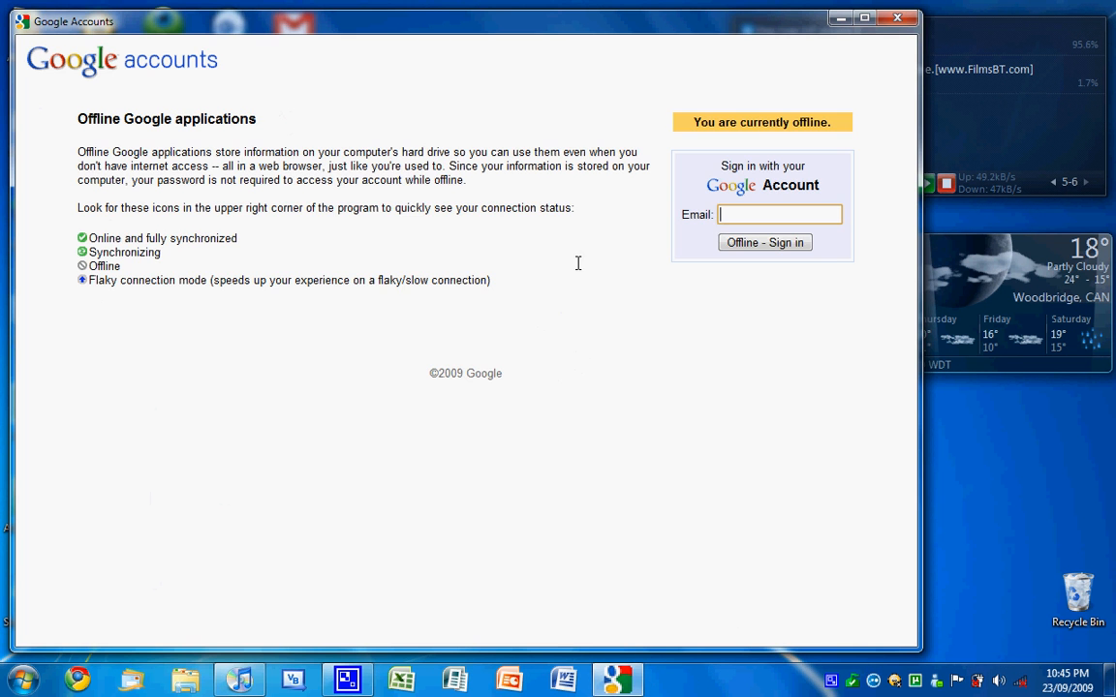
{"action": "type", "text": "pastafariannerd"}
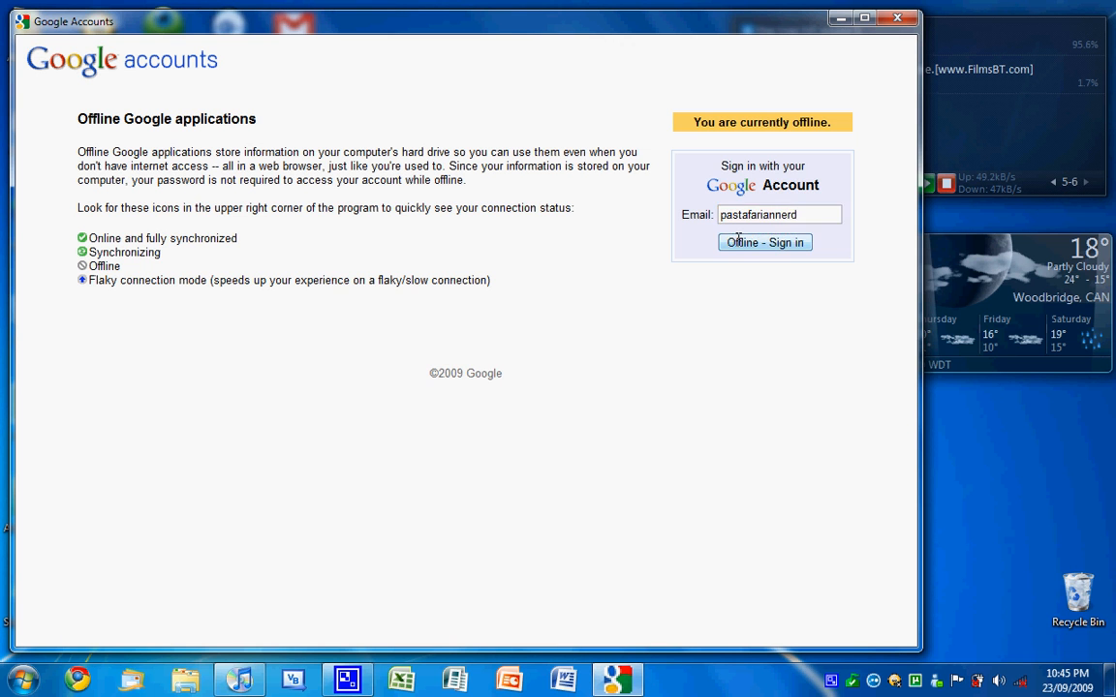
{"action": "left_click", "coordinate": [764, 243]}
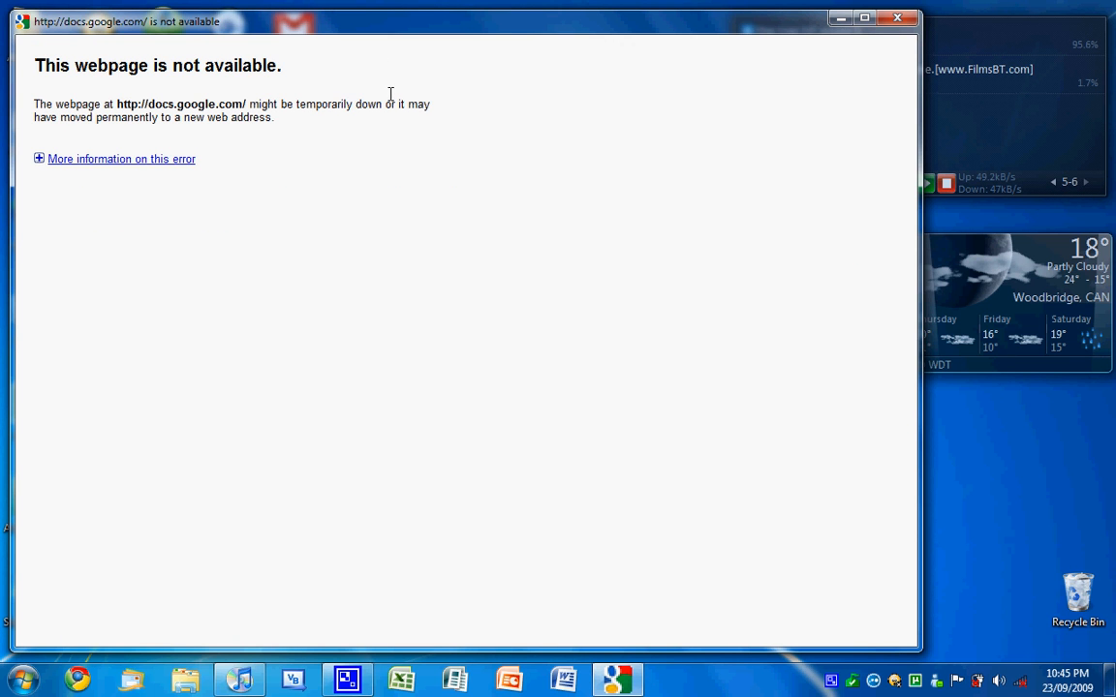
{"action": "mouse_move", "coordinate": [508, 127]}
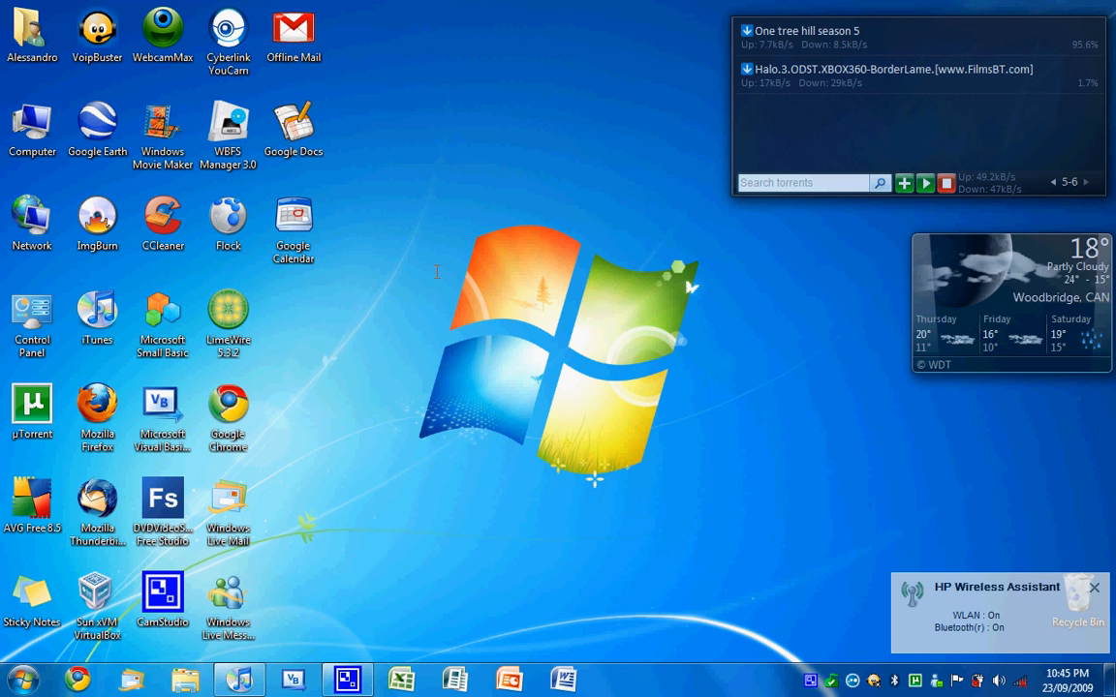
Step: Open the Google Calendar sign-in page, enter the password and sign in
{"action": "left_click", "coordinate": [293, 223]}
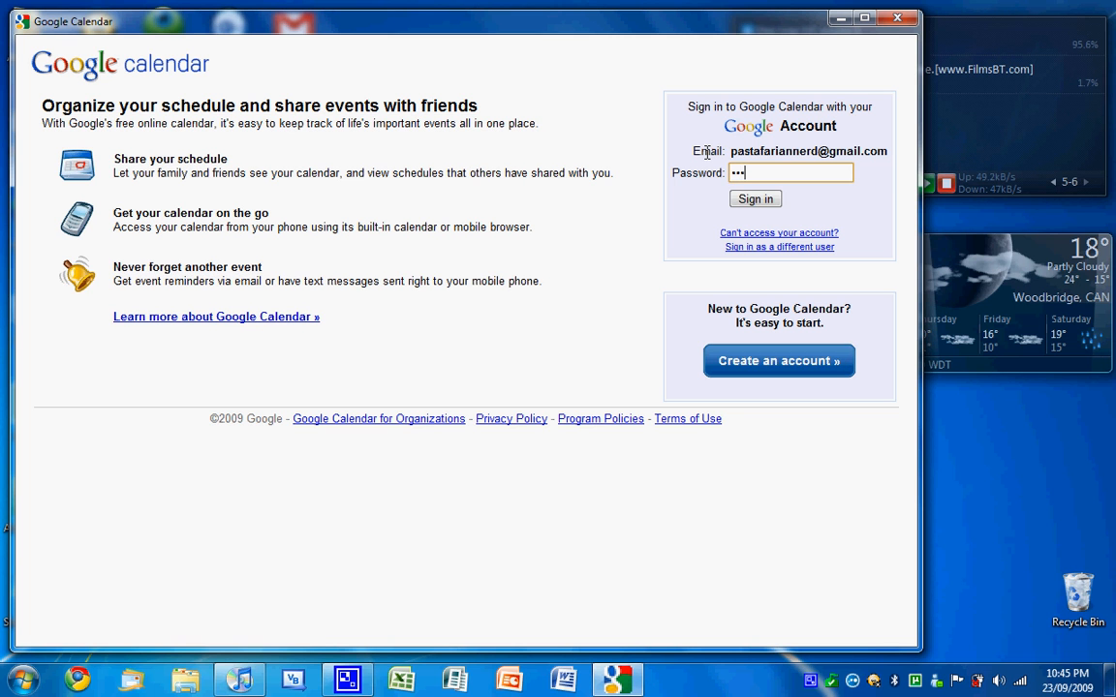
{"action": "type", "text": "•••"}
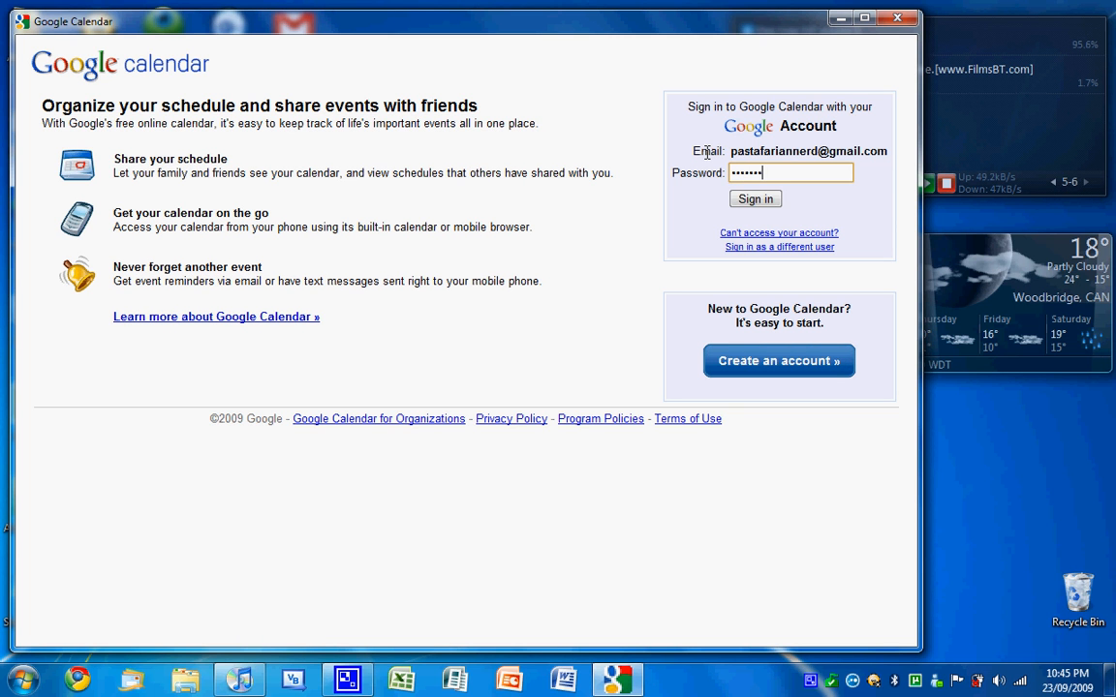
{"action": "left_click", "coordinate": [755, 199]}
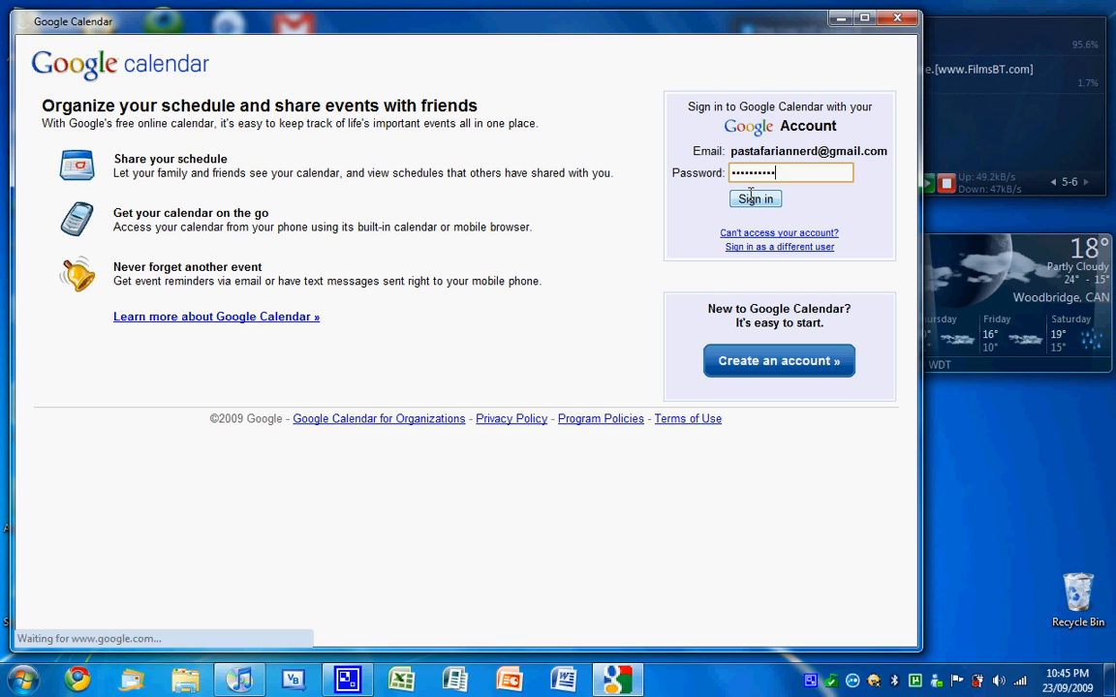
{"action": "left_click", "coordinate": [754, 199]}
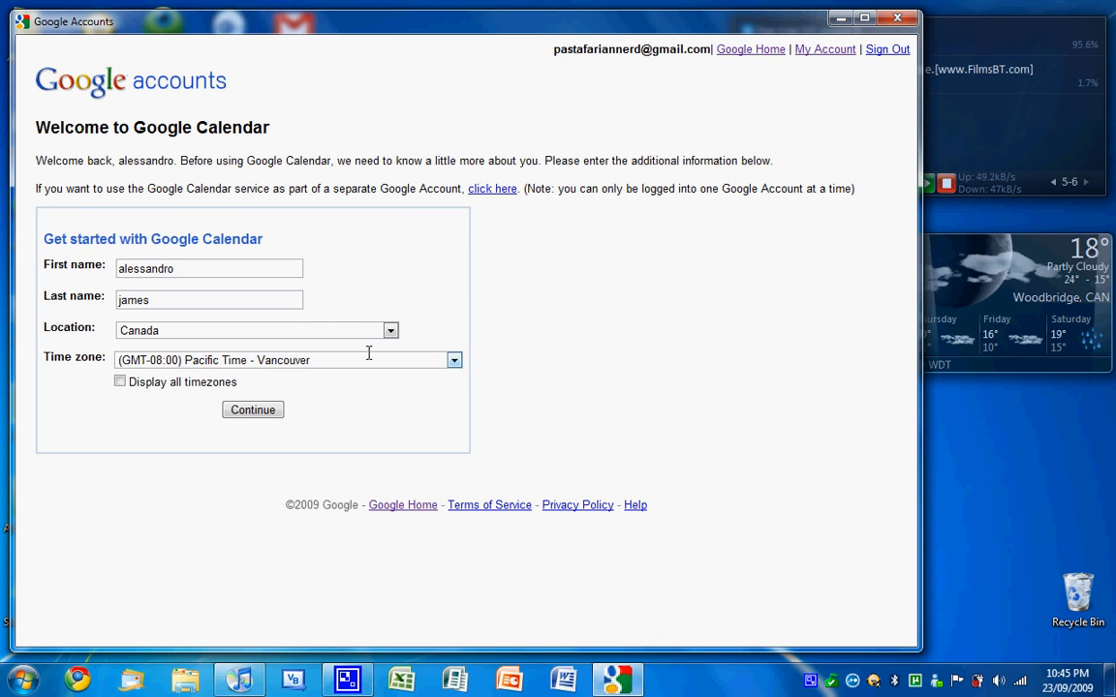
Step: Choose (GMT-05:00) Eastern Time - Toronto as time zone and continue to week view
{"action": "left_click", "coordinate": [454, 359]}
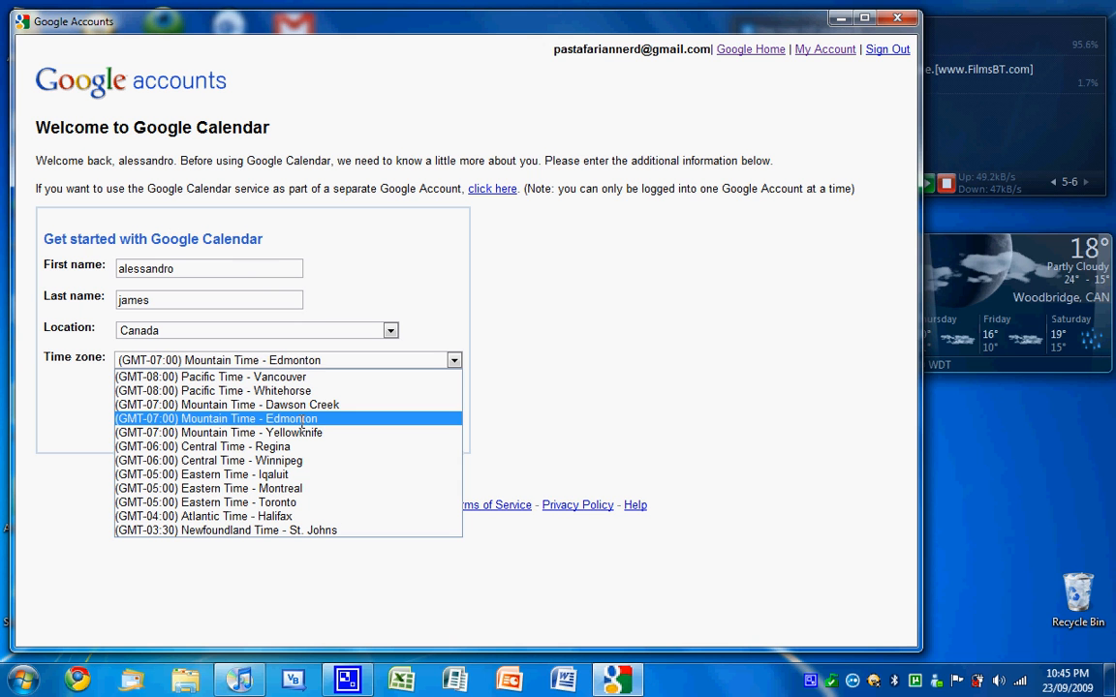
{"action": "left_click", "coordinate": [227, 405]}
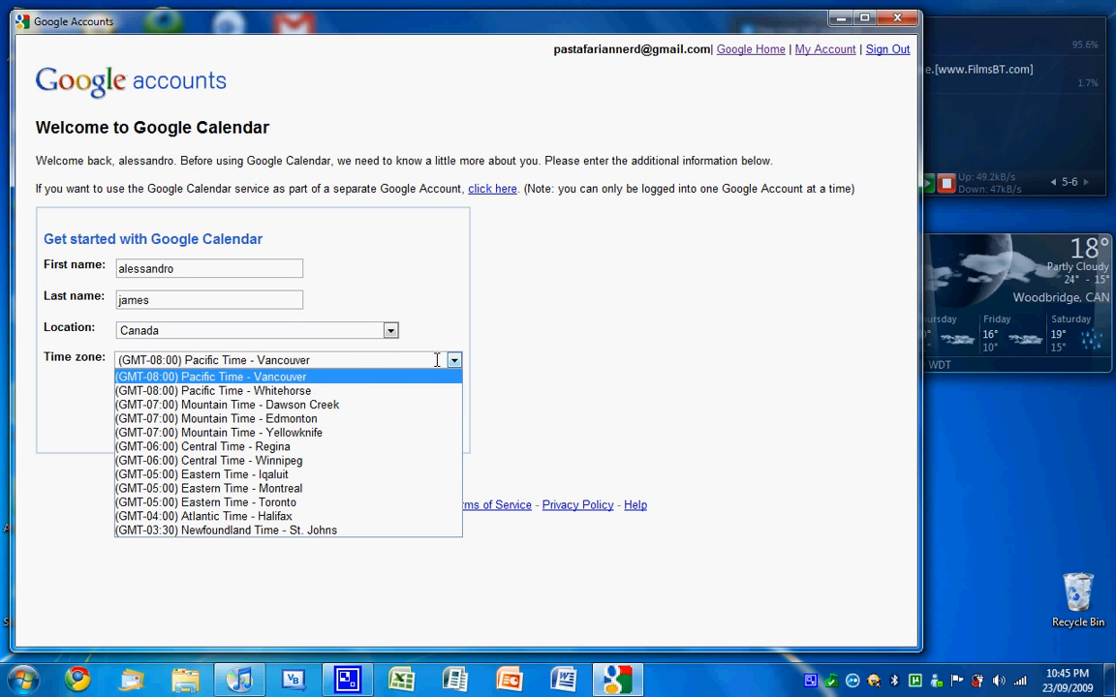
{"action": "left_click", "coordinate": [205, 502]}
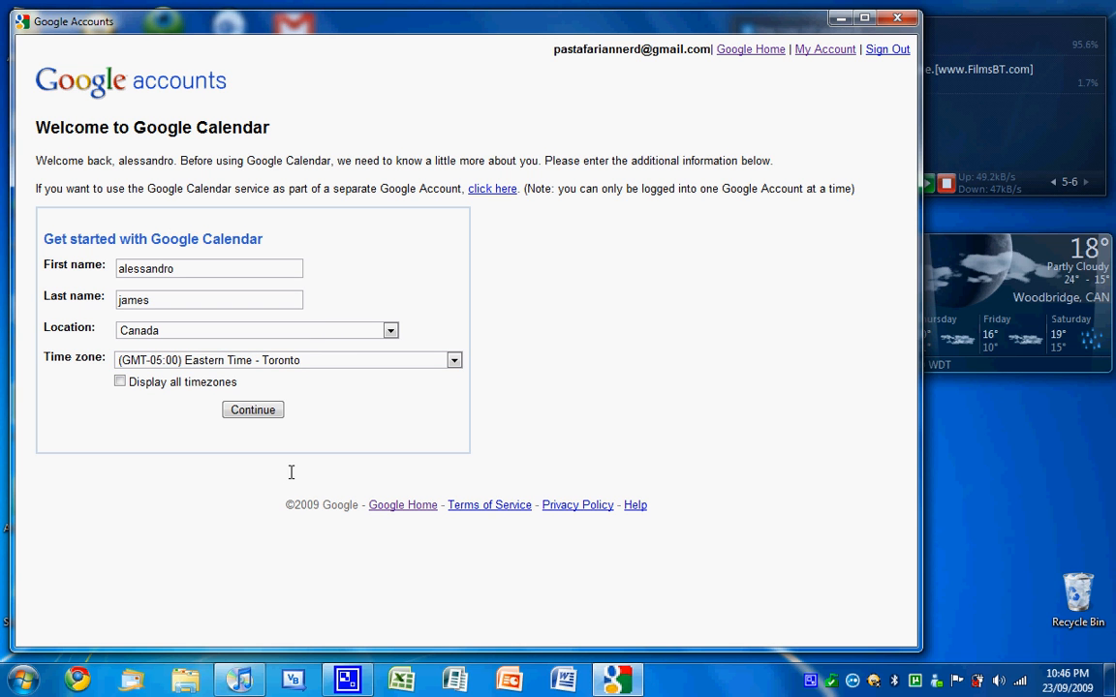
{"action": "left_click", "coordinate": [252, 410]}
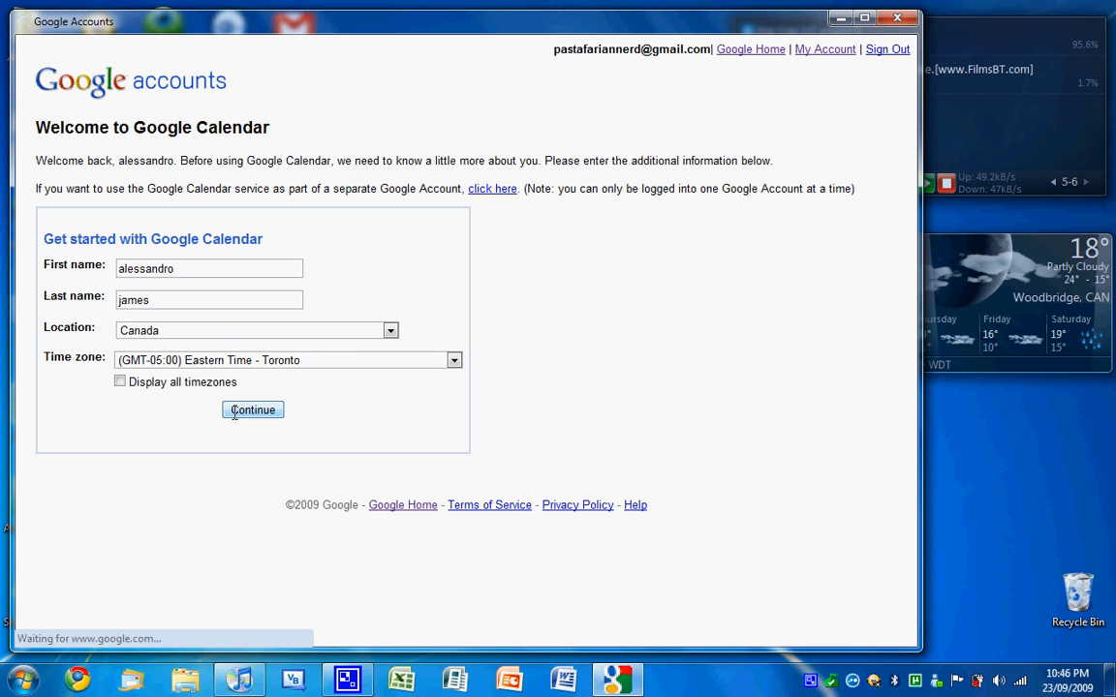
{"action": "left_click", "coordinate": [253, 410]}
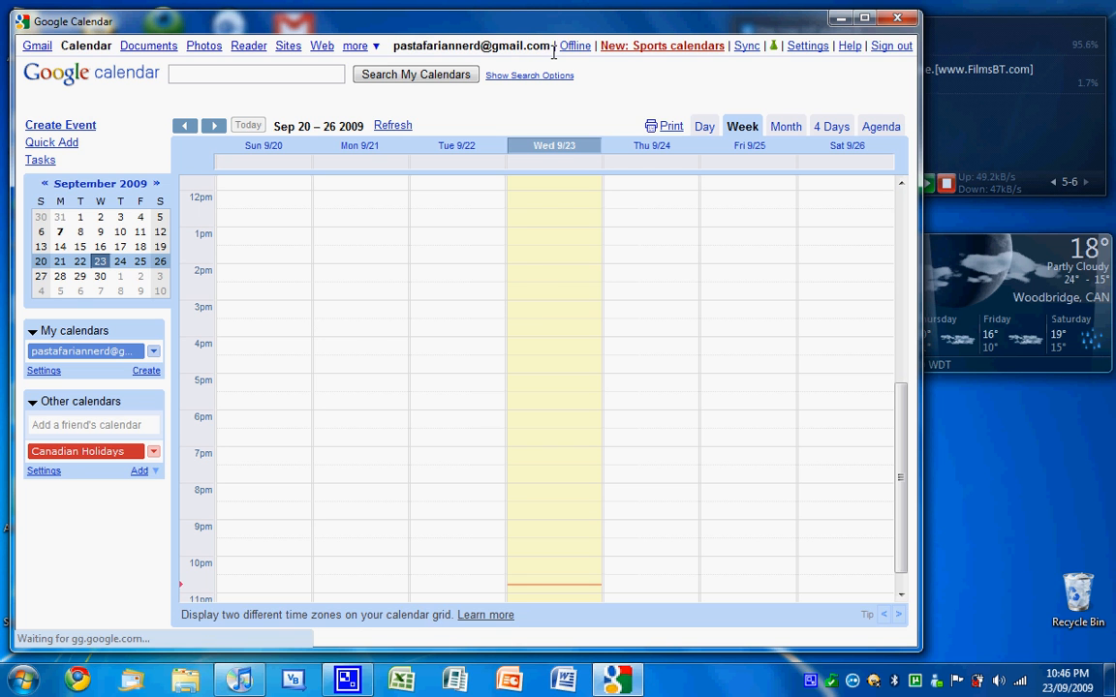
Step: Enable Calendar offline access and allow Gears to create its shortcut
{"action": "left_click", "coordinate": [574, 46]}
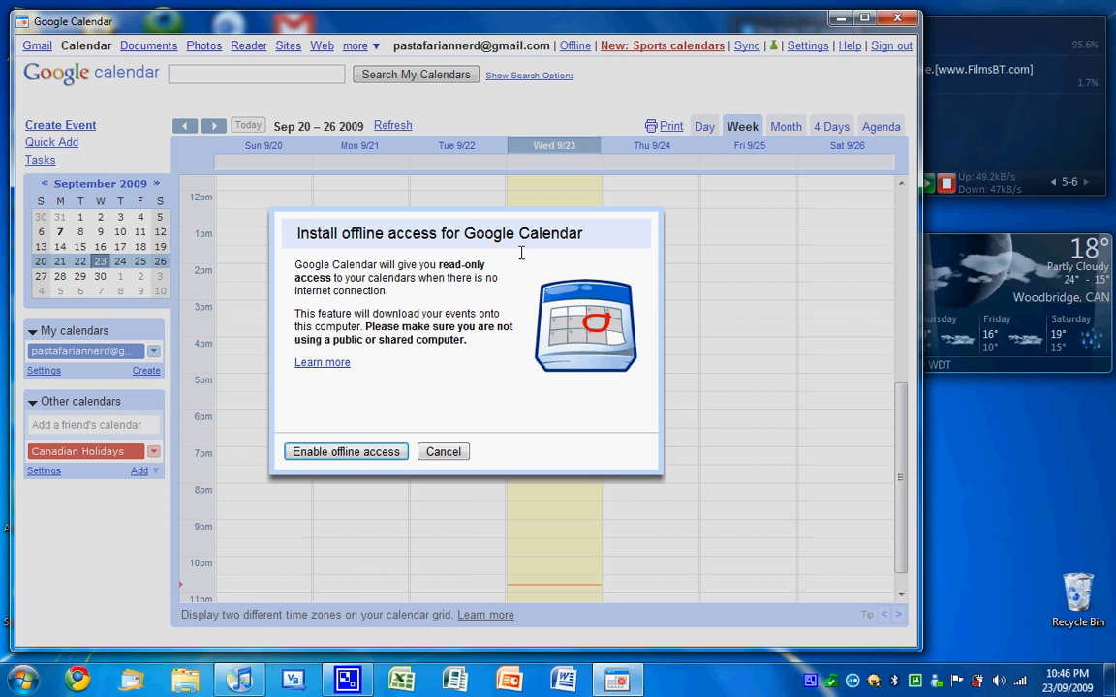
{"action": "left_click", "coordinate": [345, 451]}
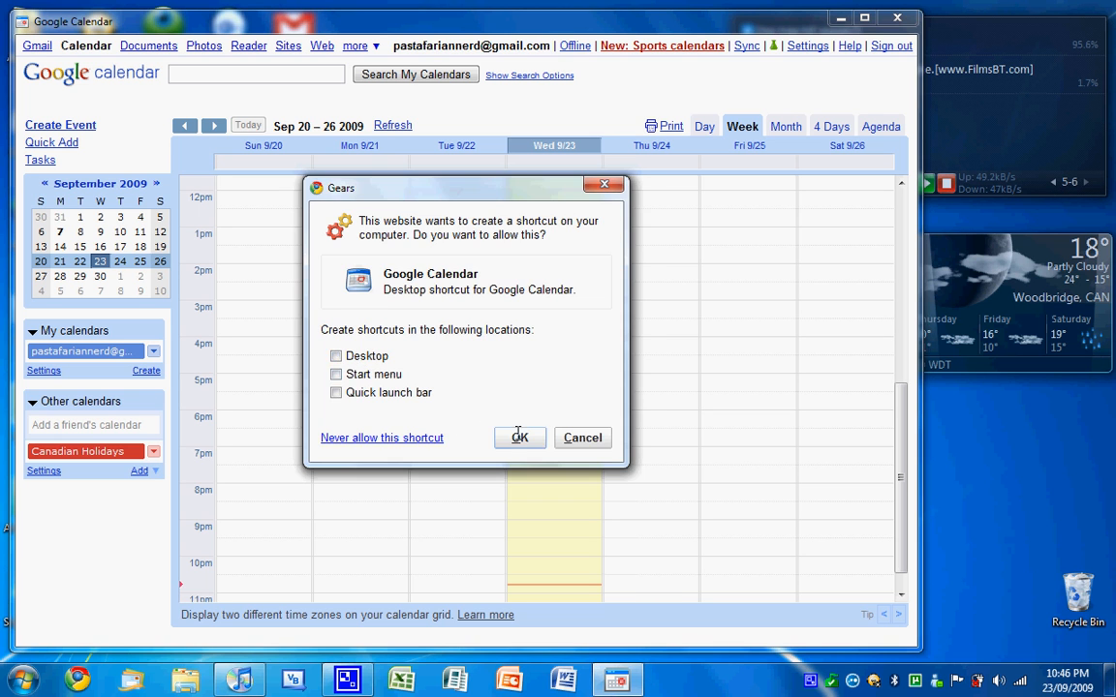
{"action": "left_click", "coordinate": [520, 438]}
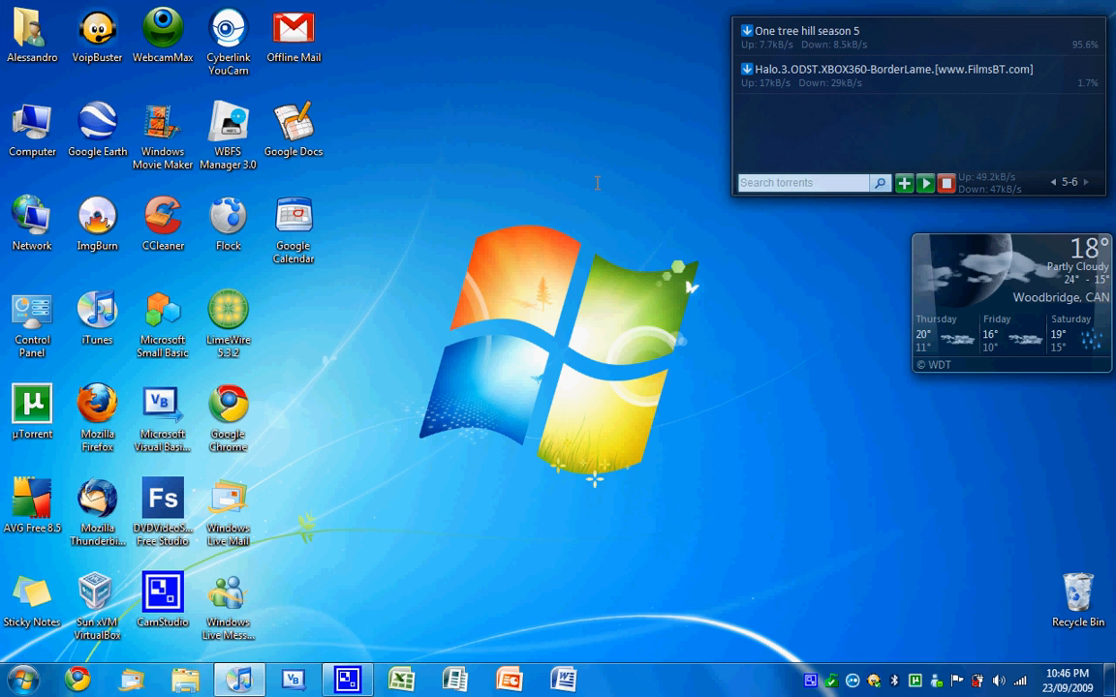
Step: Launch Calendar from its desktop shortcut, check the offline sync status, then close it
{"action": "left_click", "coordinate": [294, 223]}
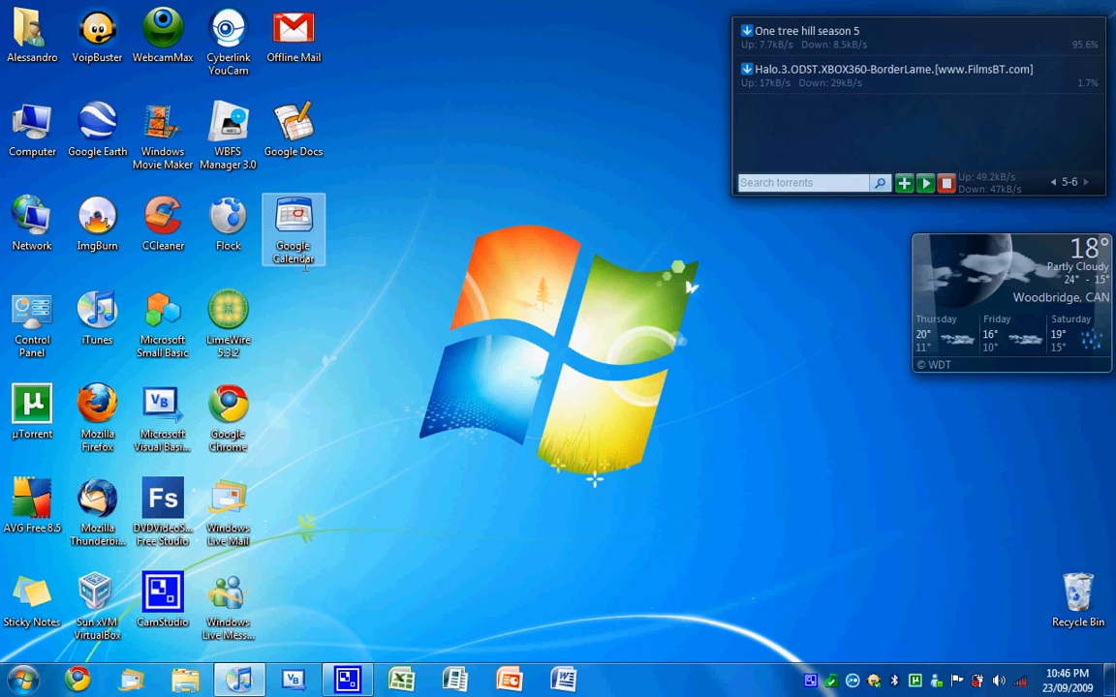
{"action": "double_click", "coordinate": [294, 223]}
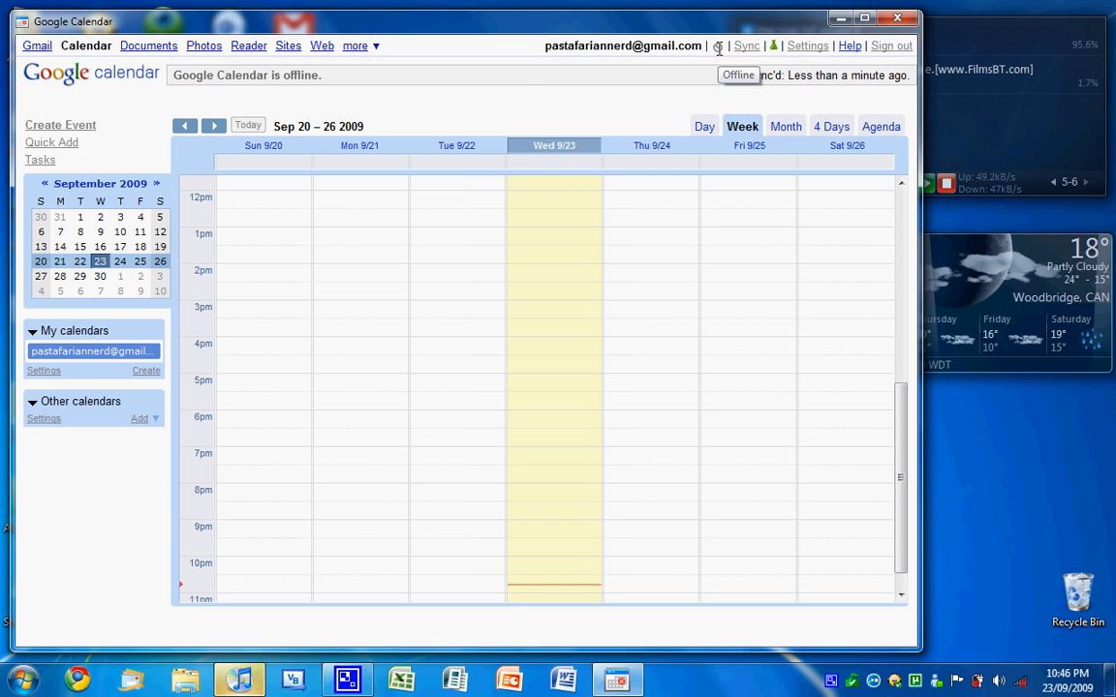
{"action": "left_click", "coordinate": [738, 75]}
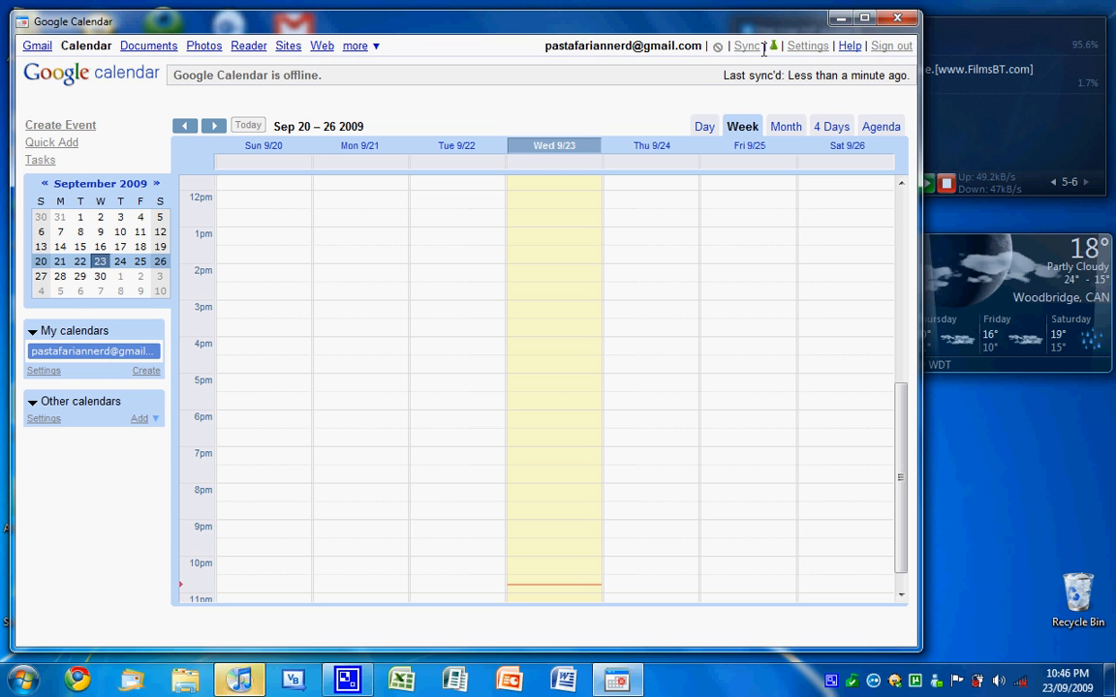
{"action": "left_click", "coordinate": [863, 17]}
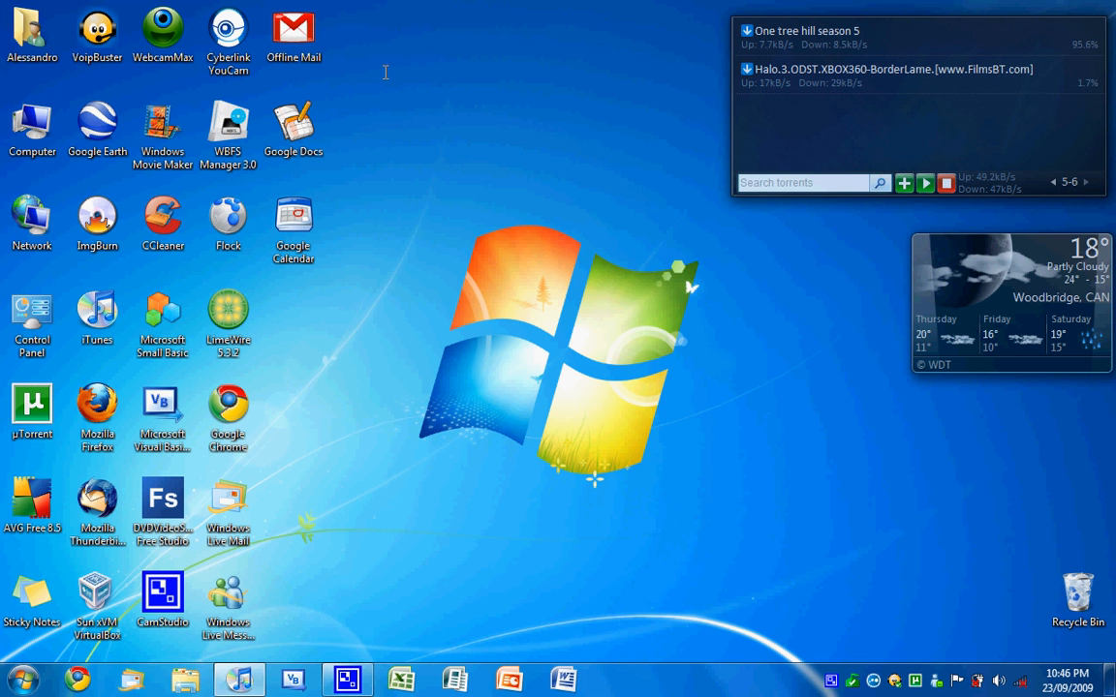
Step: Close the offline Google Calendar window, leaving the Windows desktop visible
{"action": "left_click", "coordinate": [293, 29]}
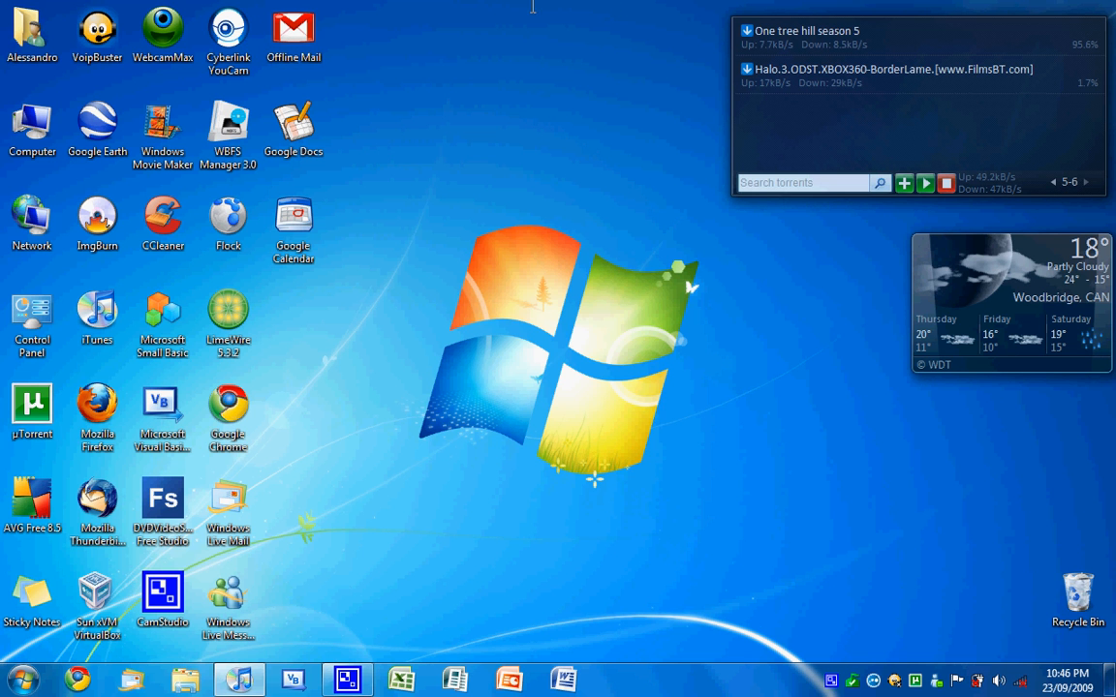
{"action": "mouse_move", "coordinate": [461, 75]}
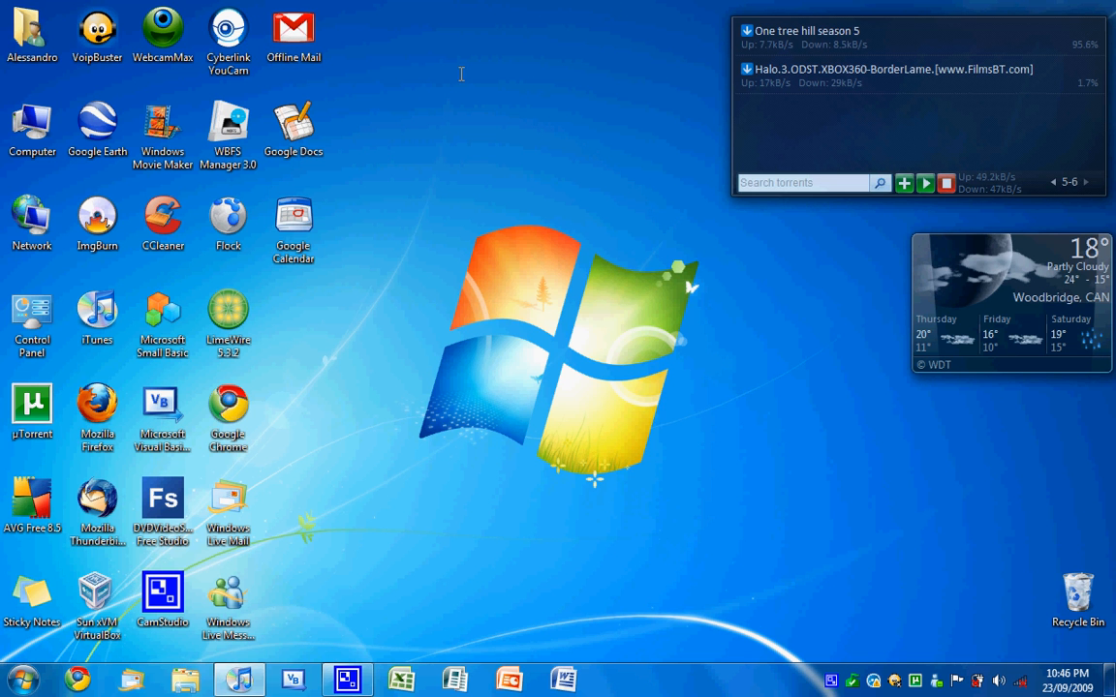
{"action": "mouse_move", "coordinate": [455, 67]}
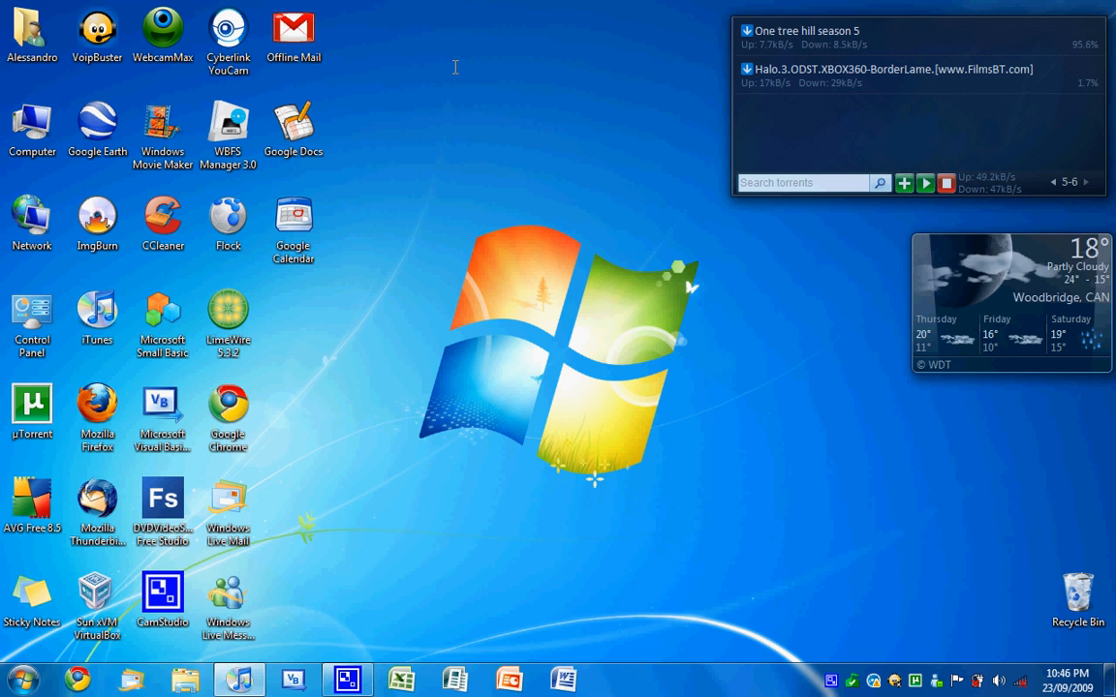